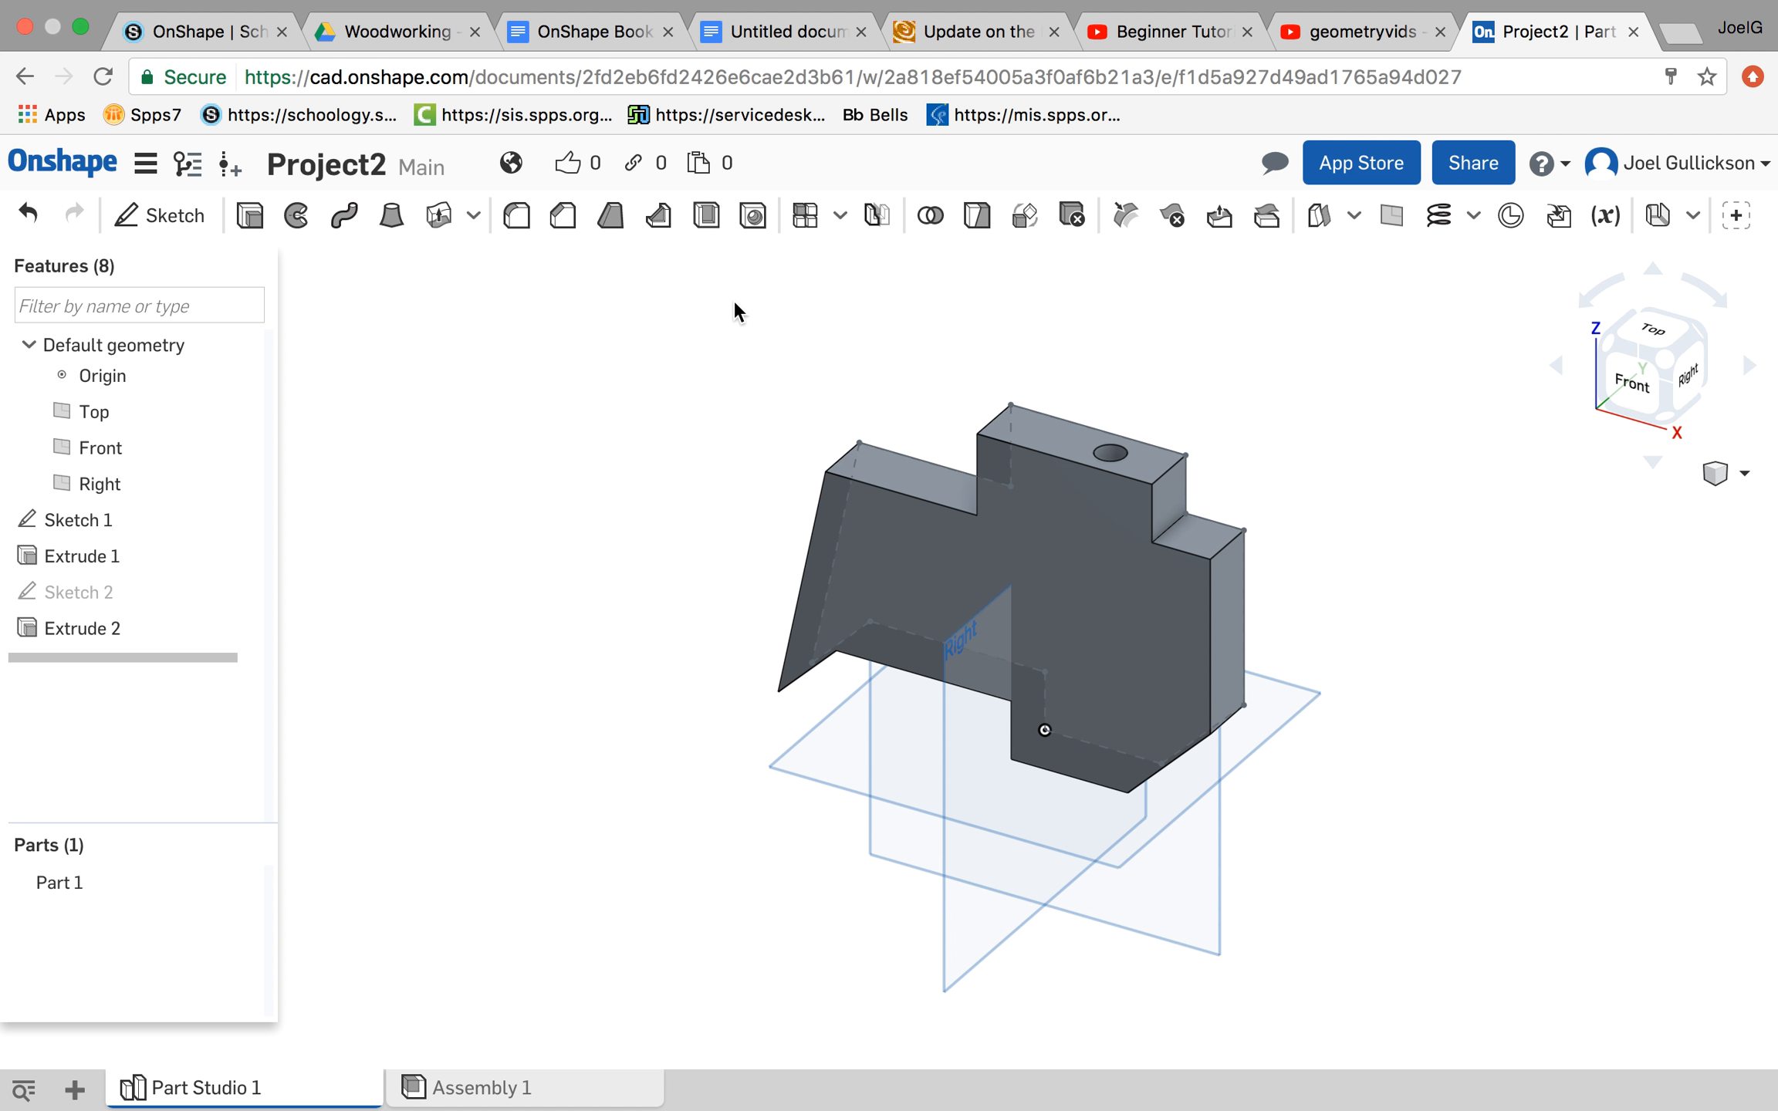
mouse_move(671, 320)
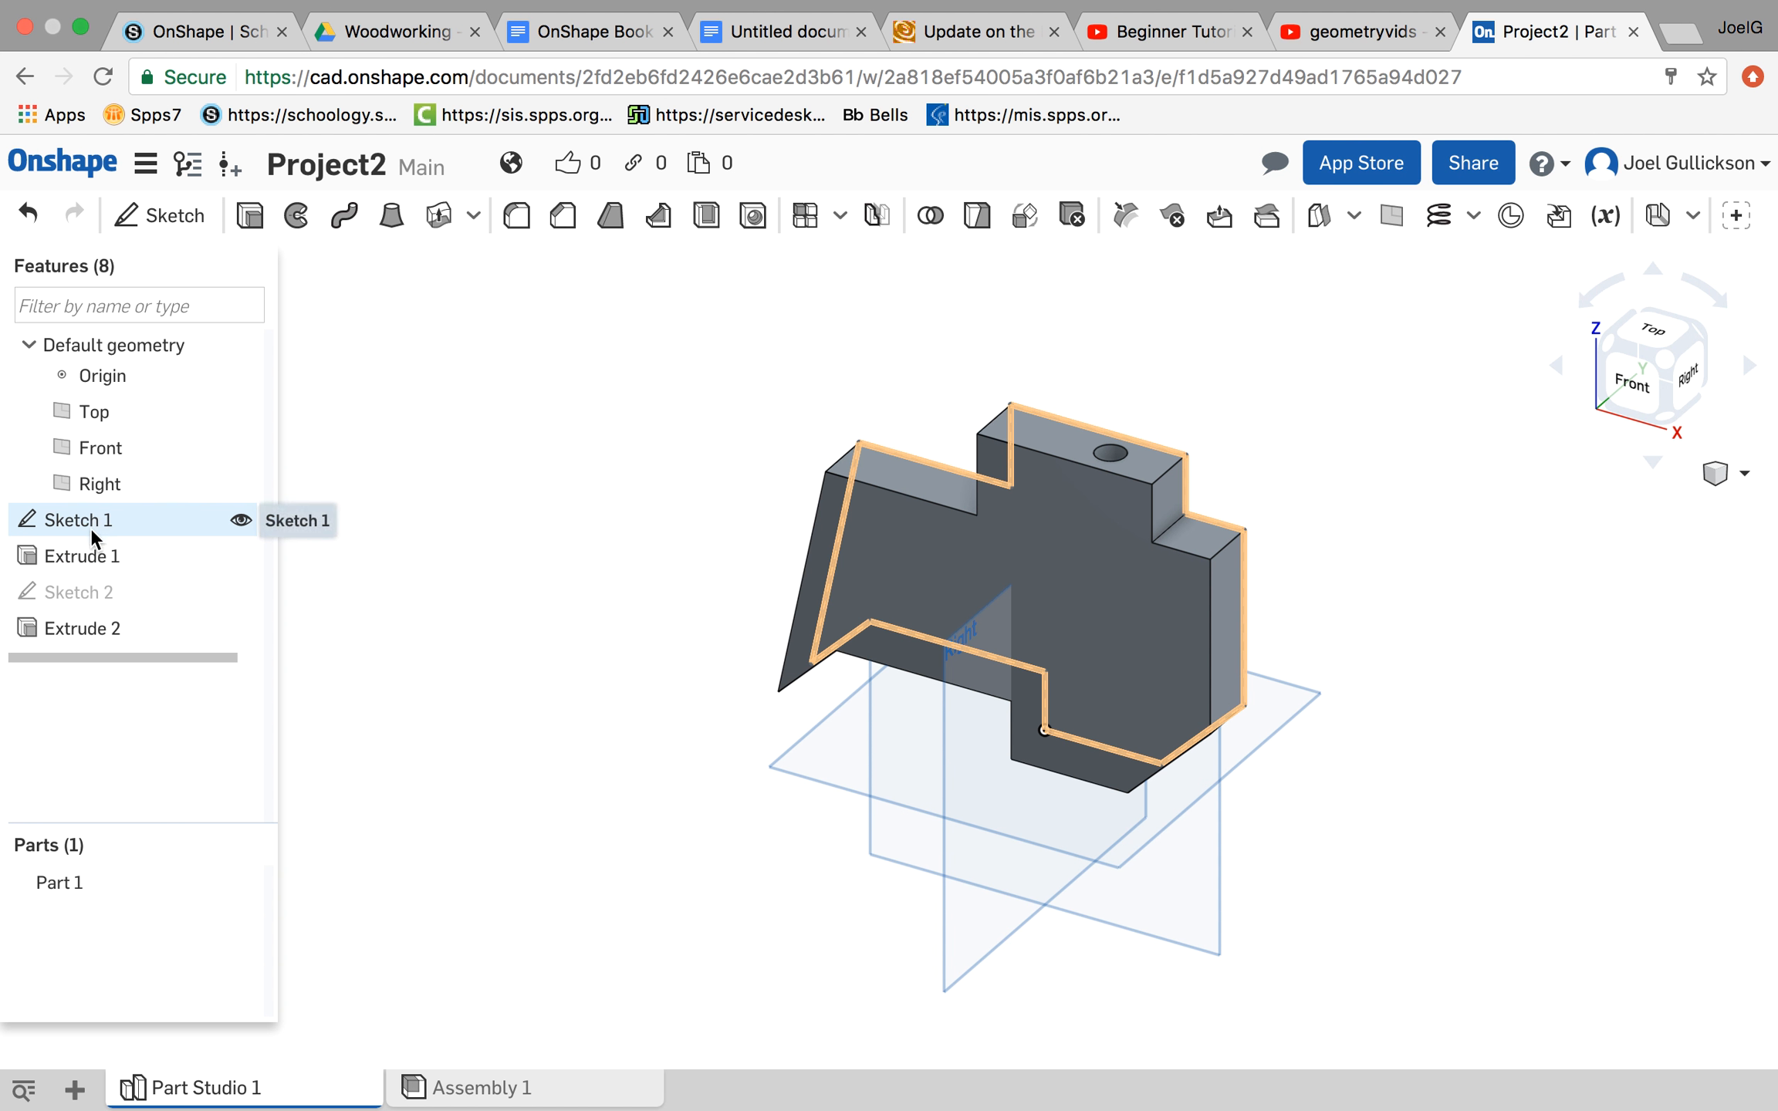
Step: Review the features, then delete the hole-cutting Extrude 2
left_click(74, 555)
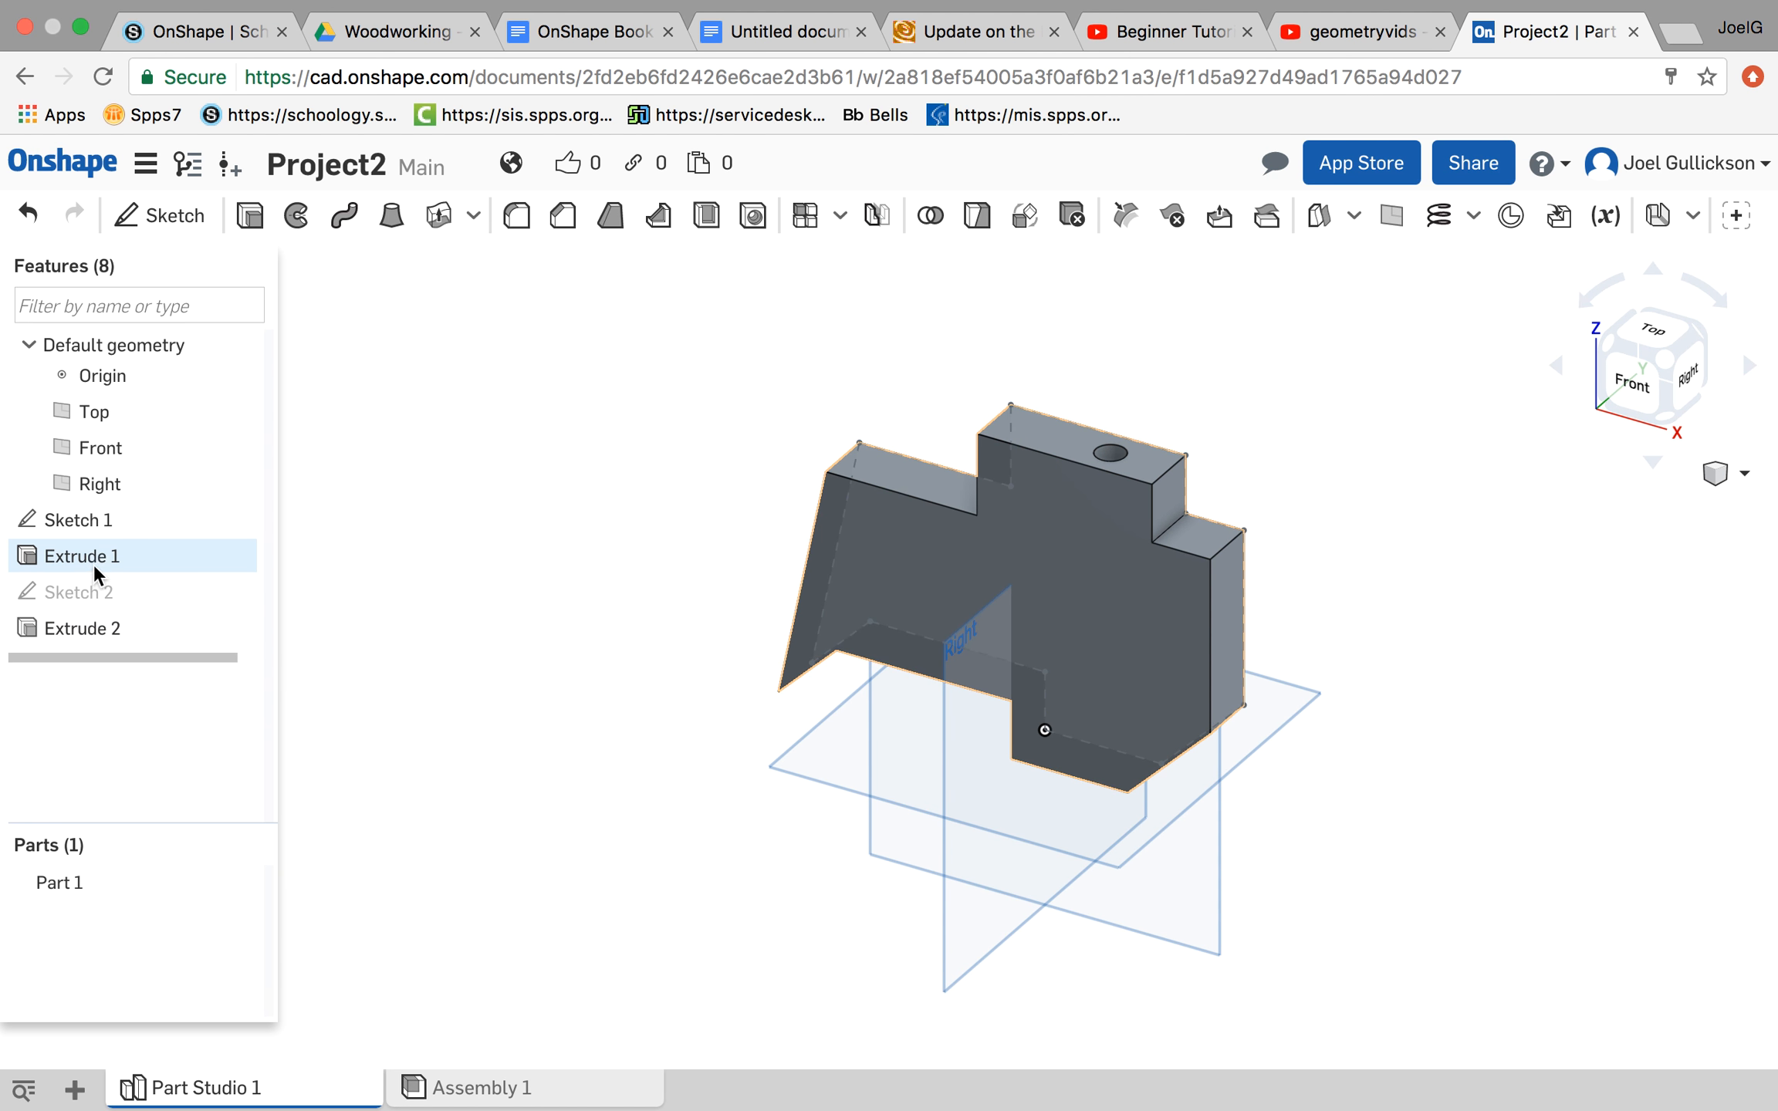
left_click(76, 519)
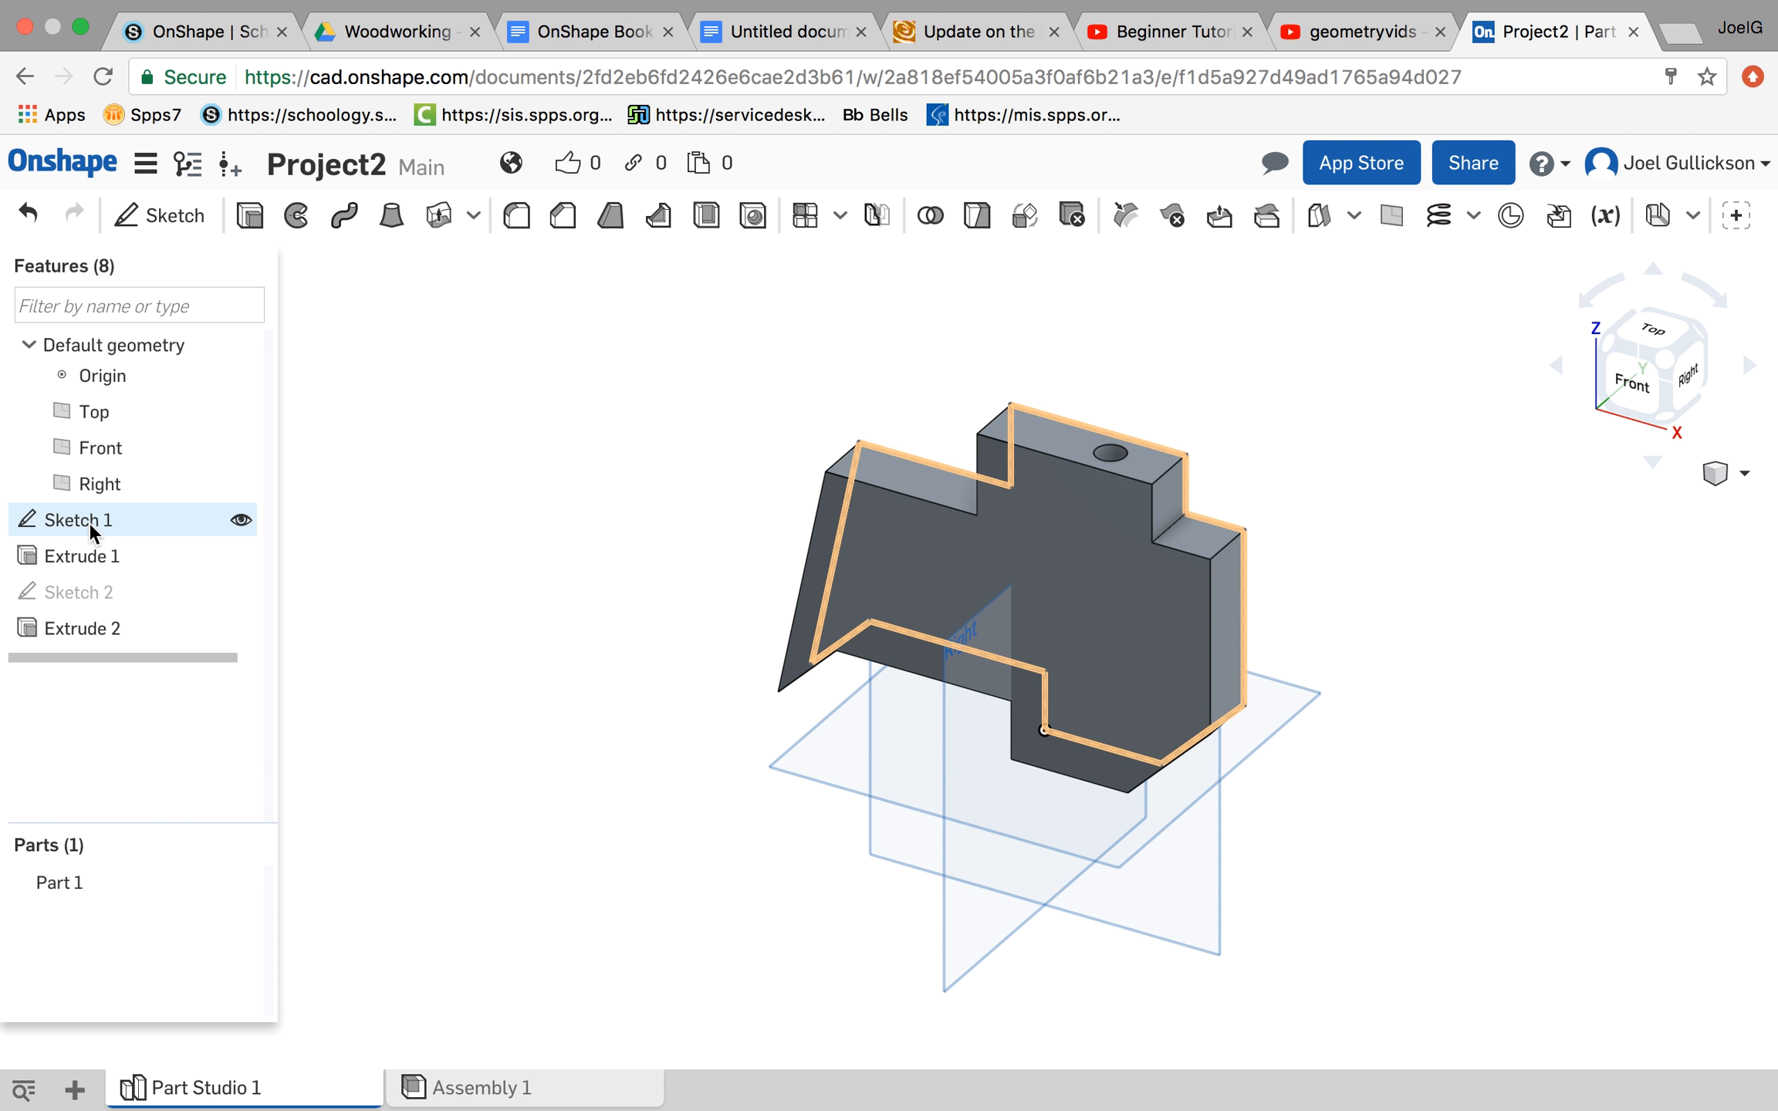
mouse_move(97, 530)
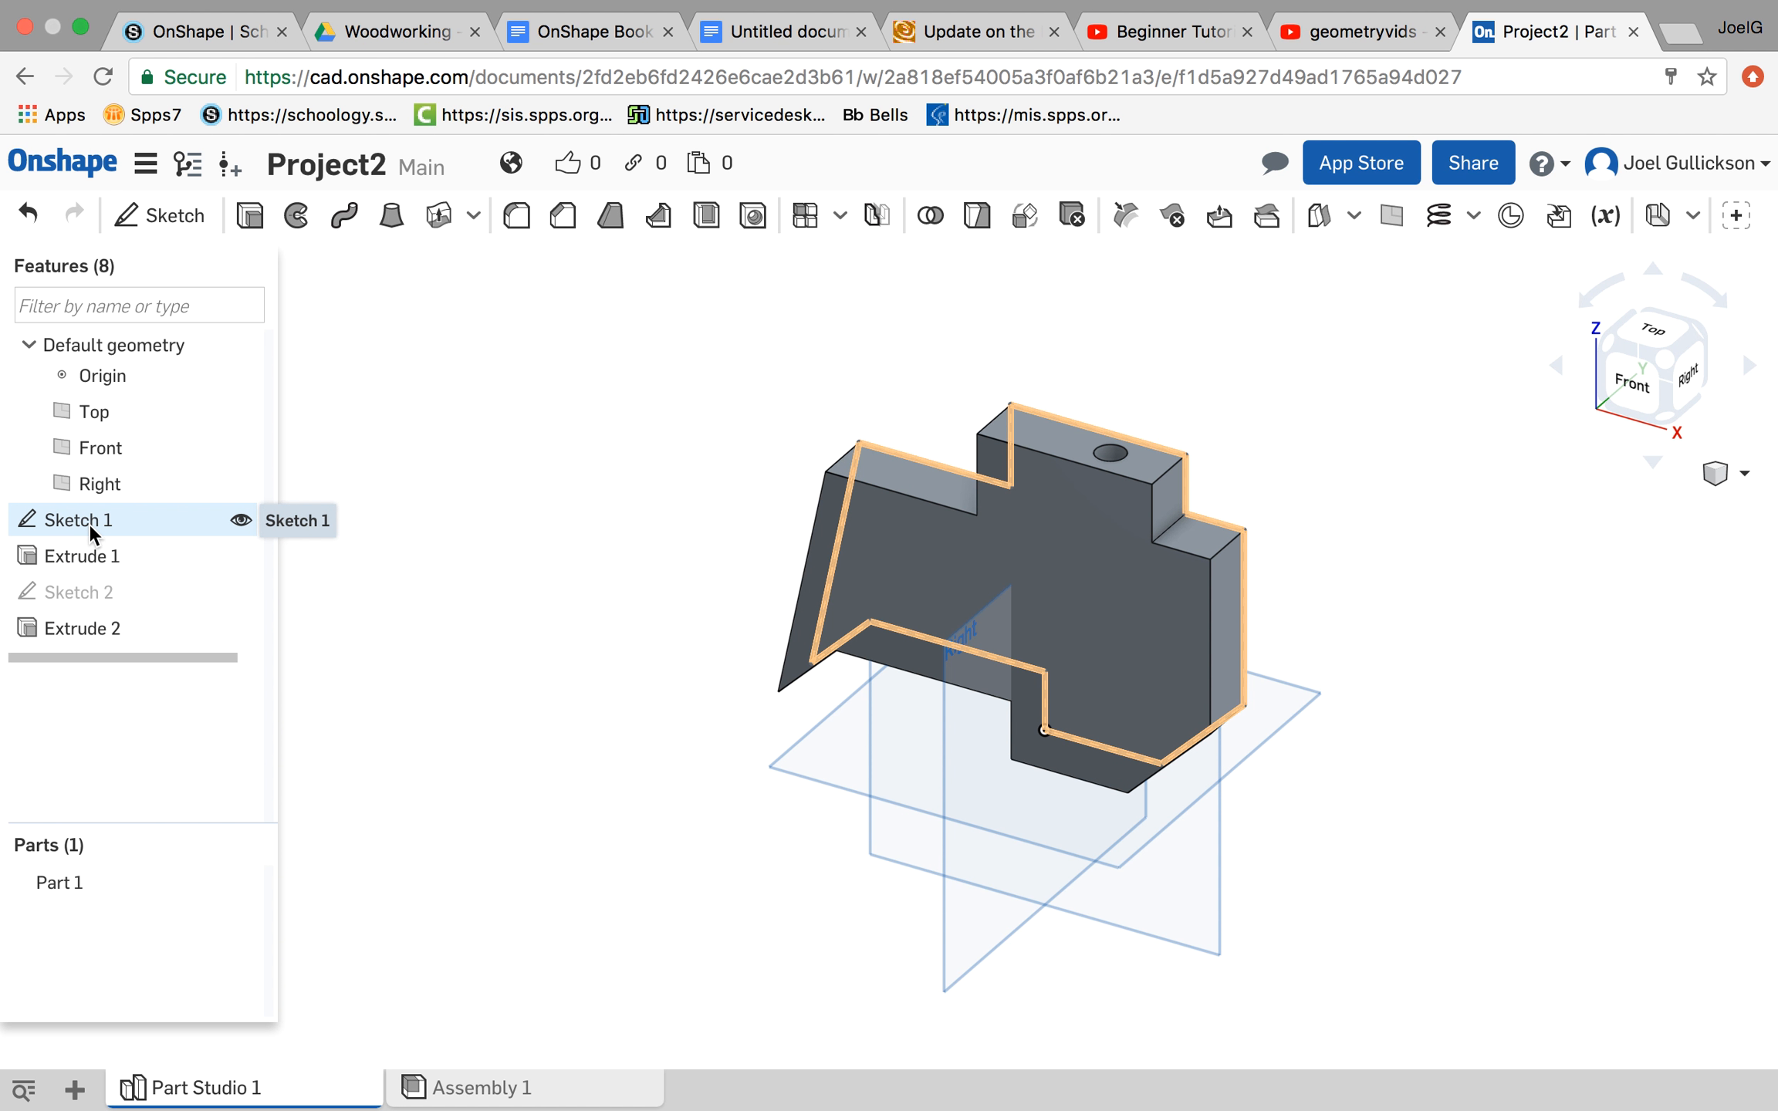
left_click(79, 556)
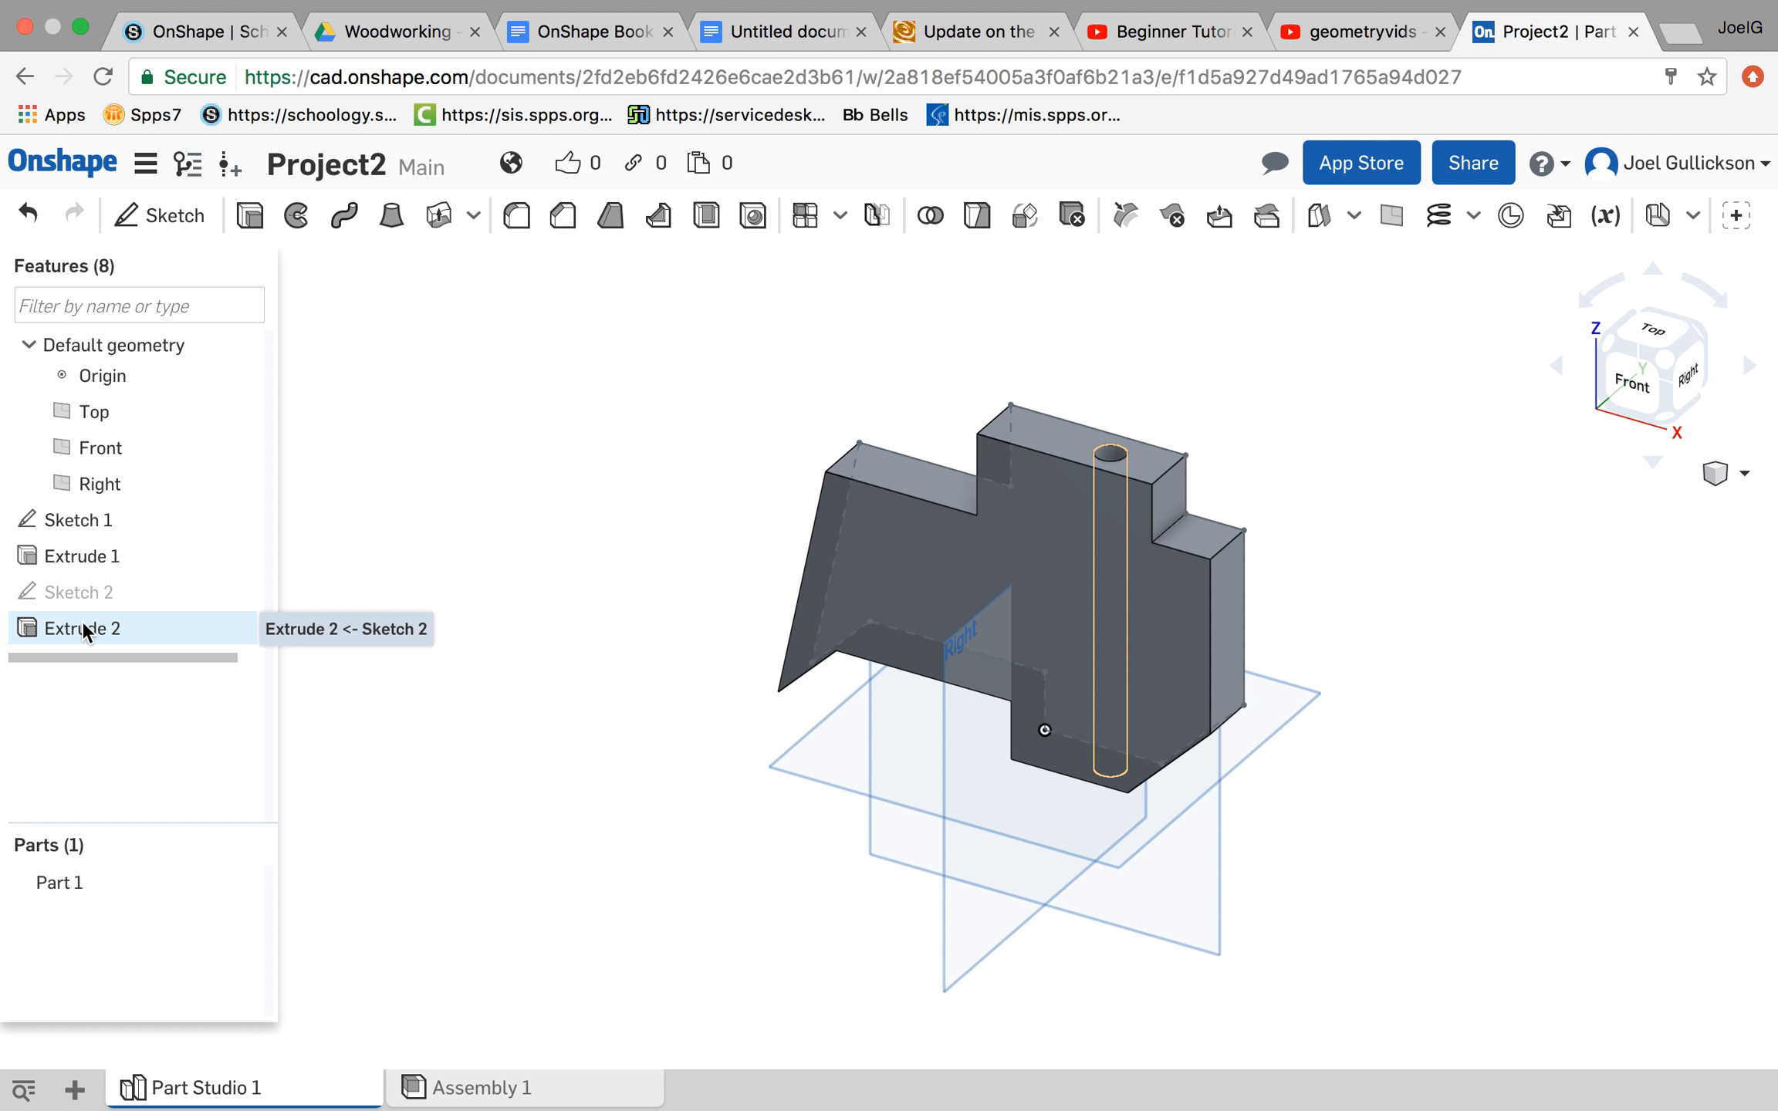
right_click(85, 629)
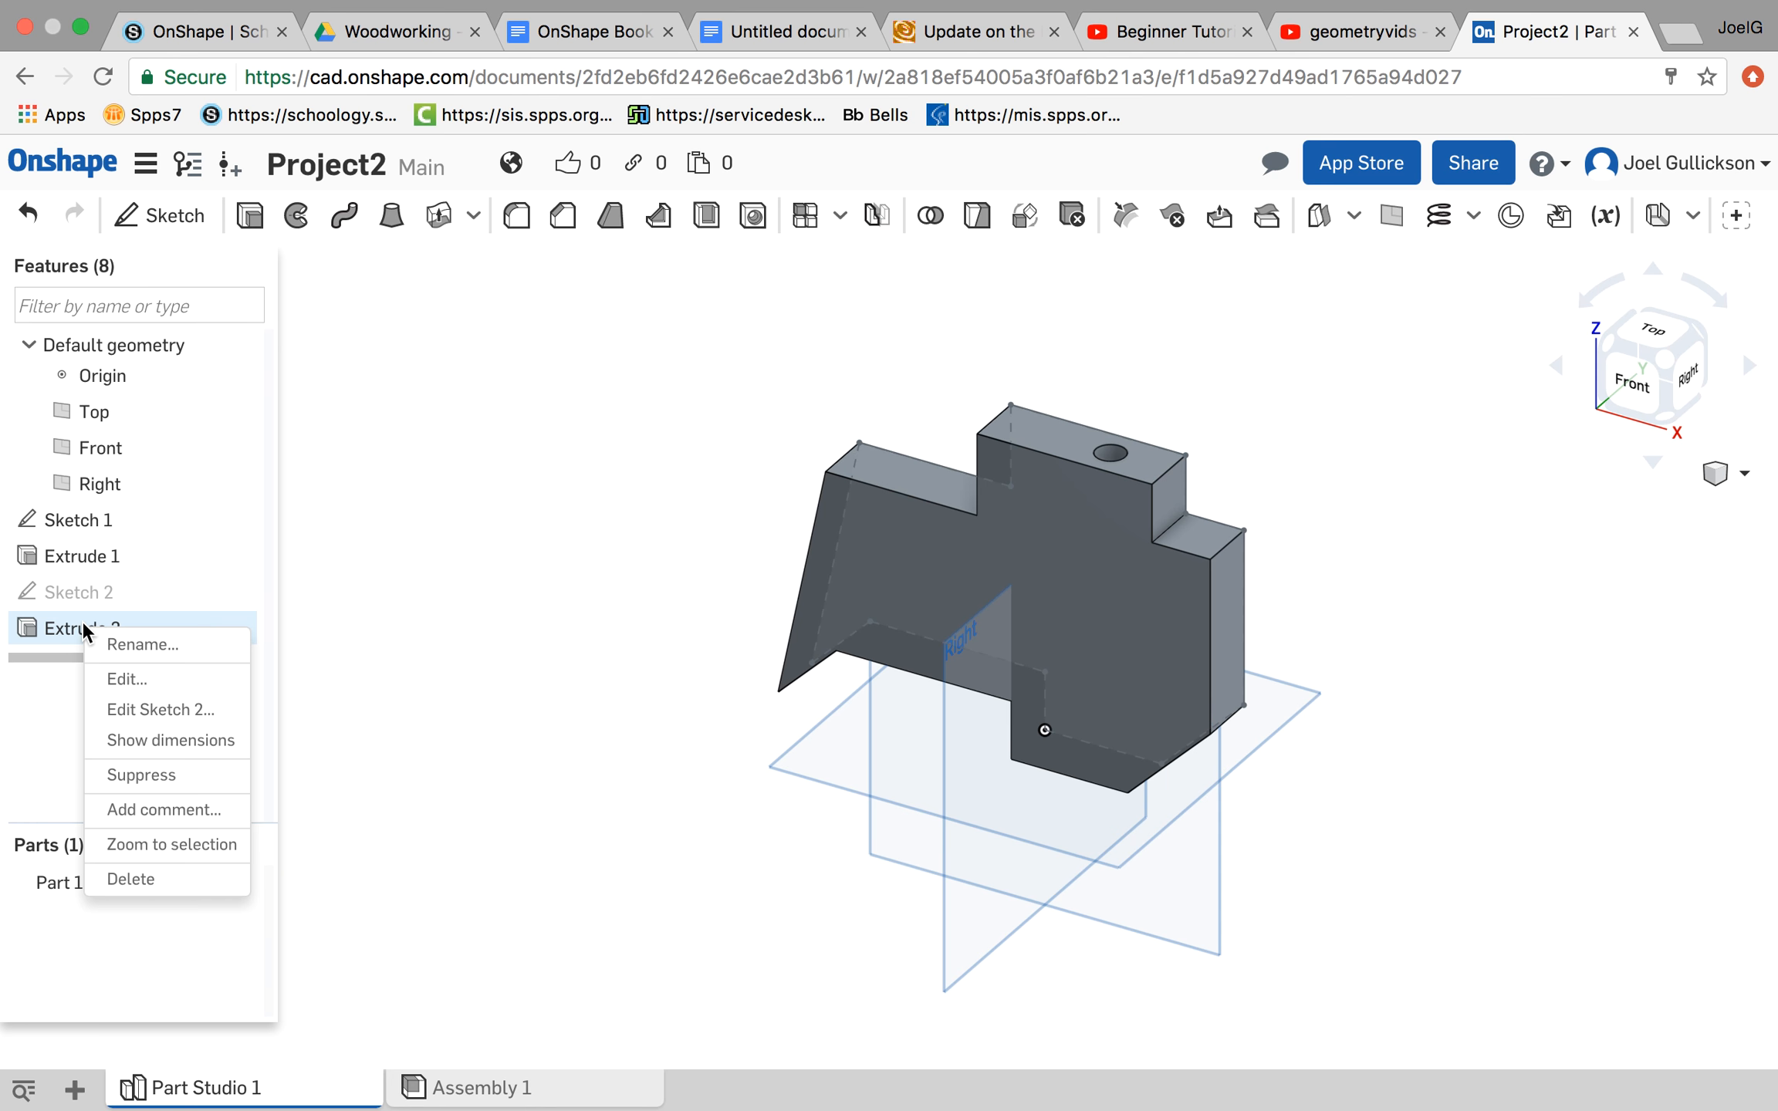
mouse_move(139, 887)
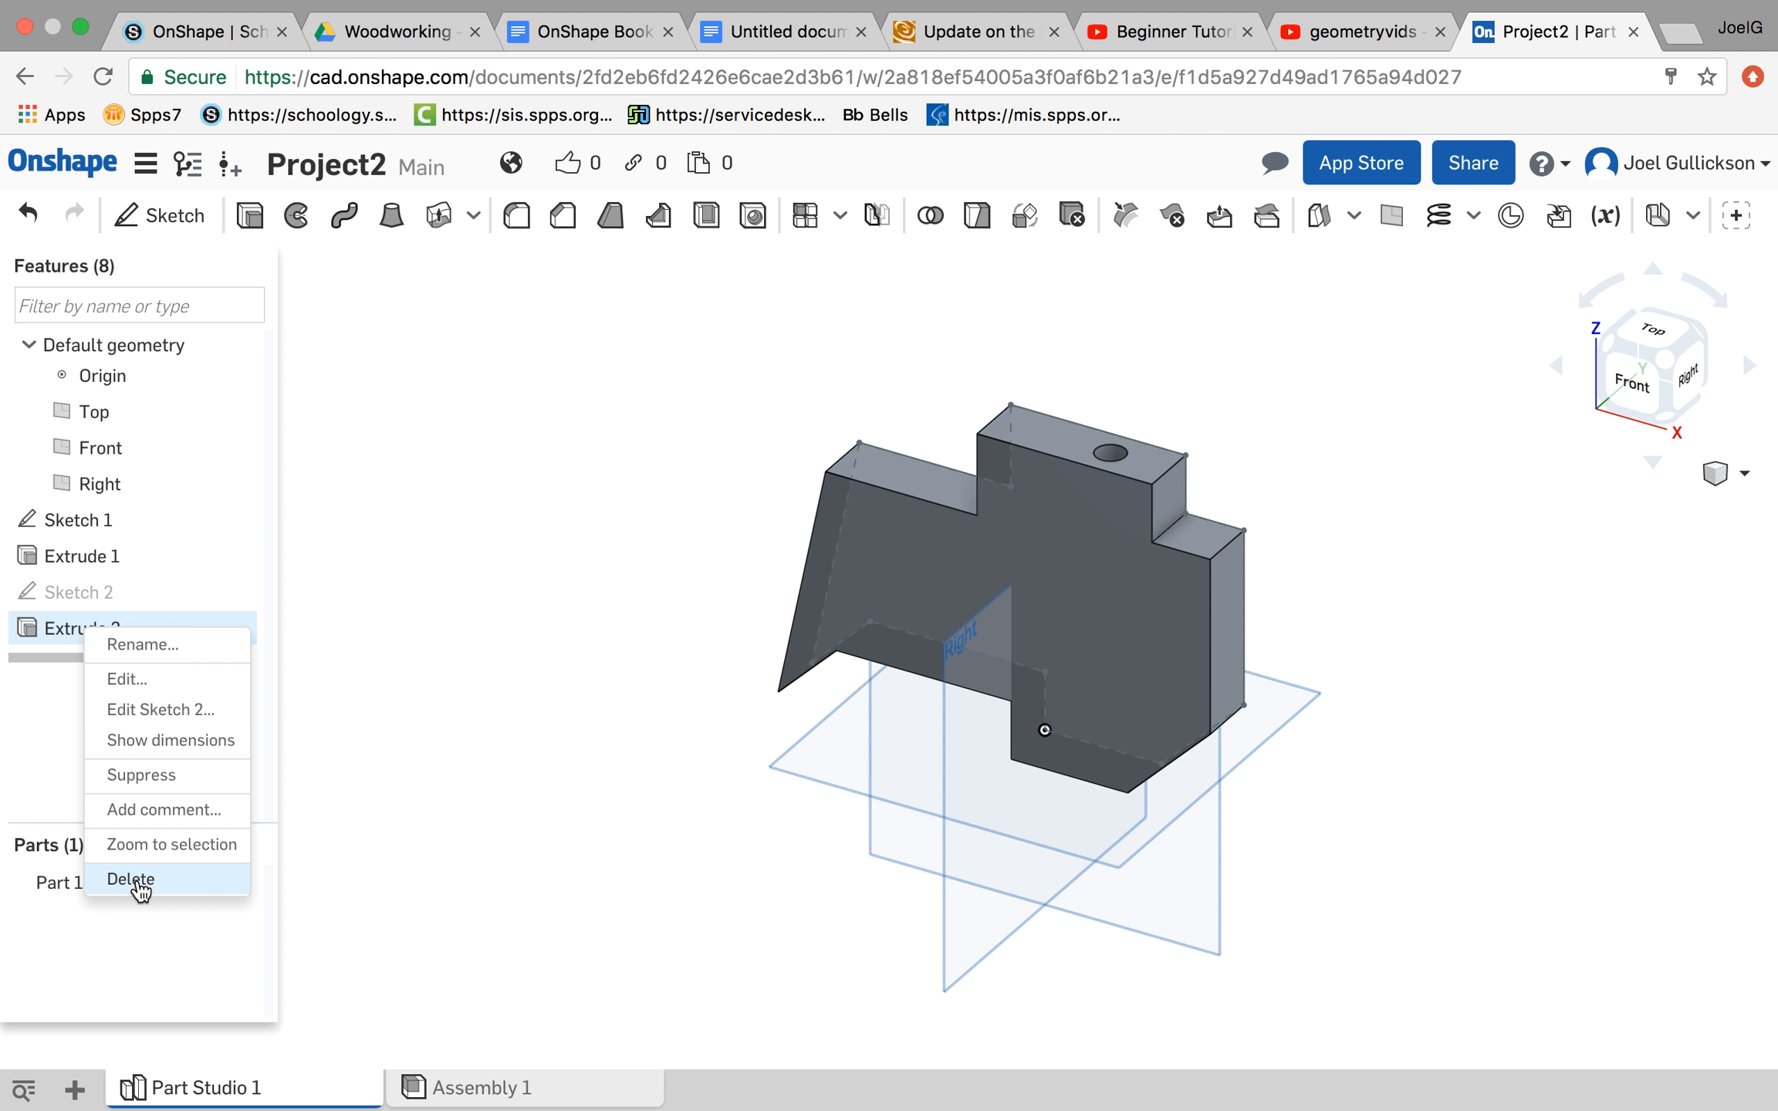
left_click(130, 878)
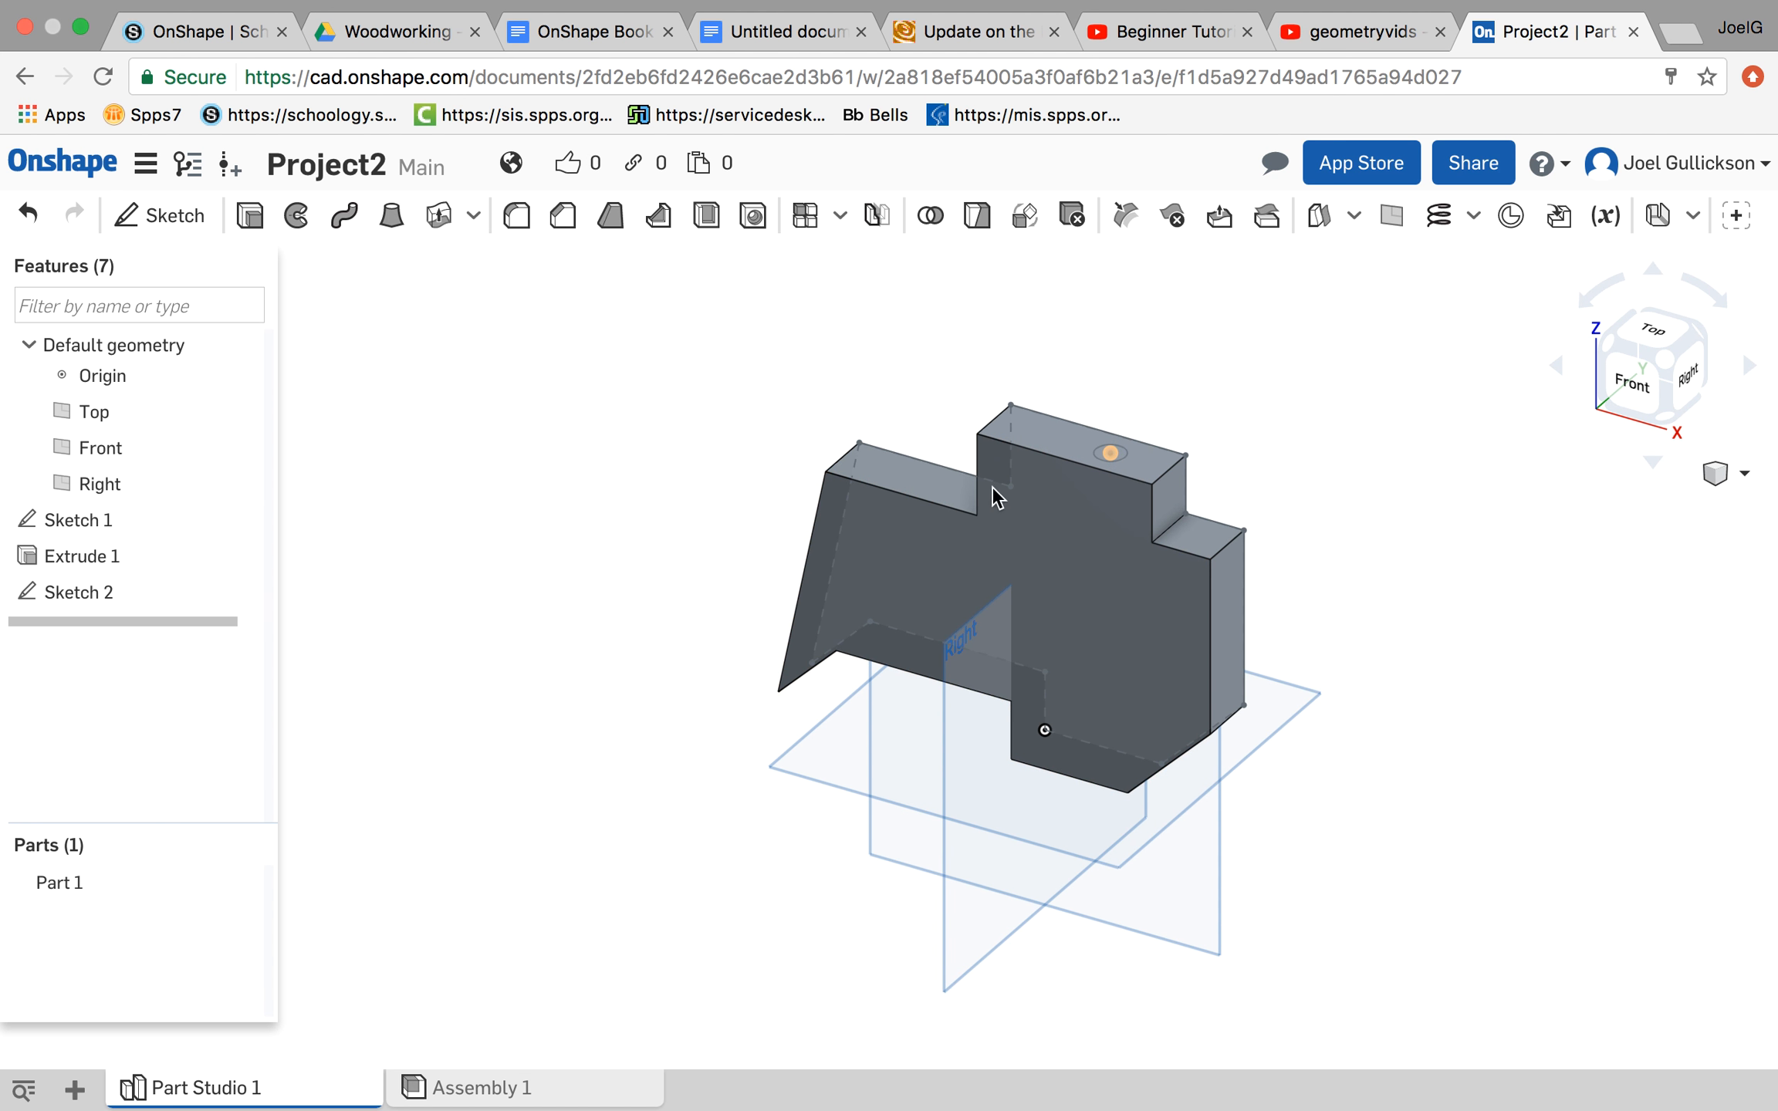
Step: Delete Sketch 2 and Extrude 1, leaving only the flat stepped profile sketch
right_click(74, 592)
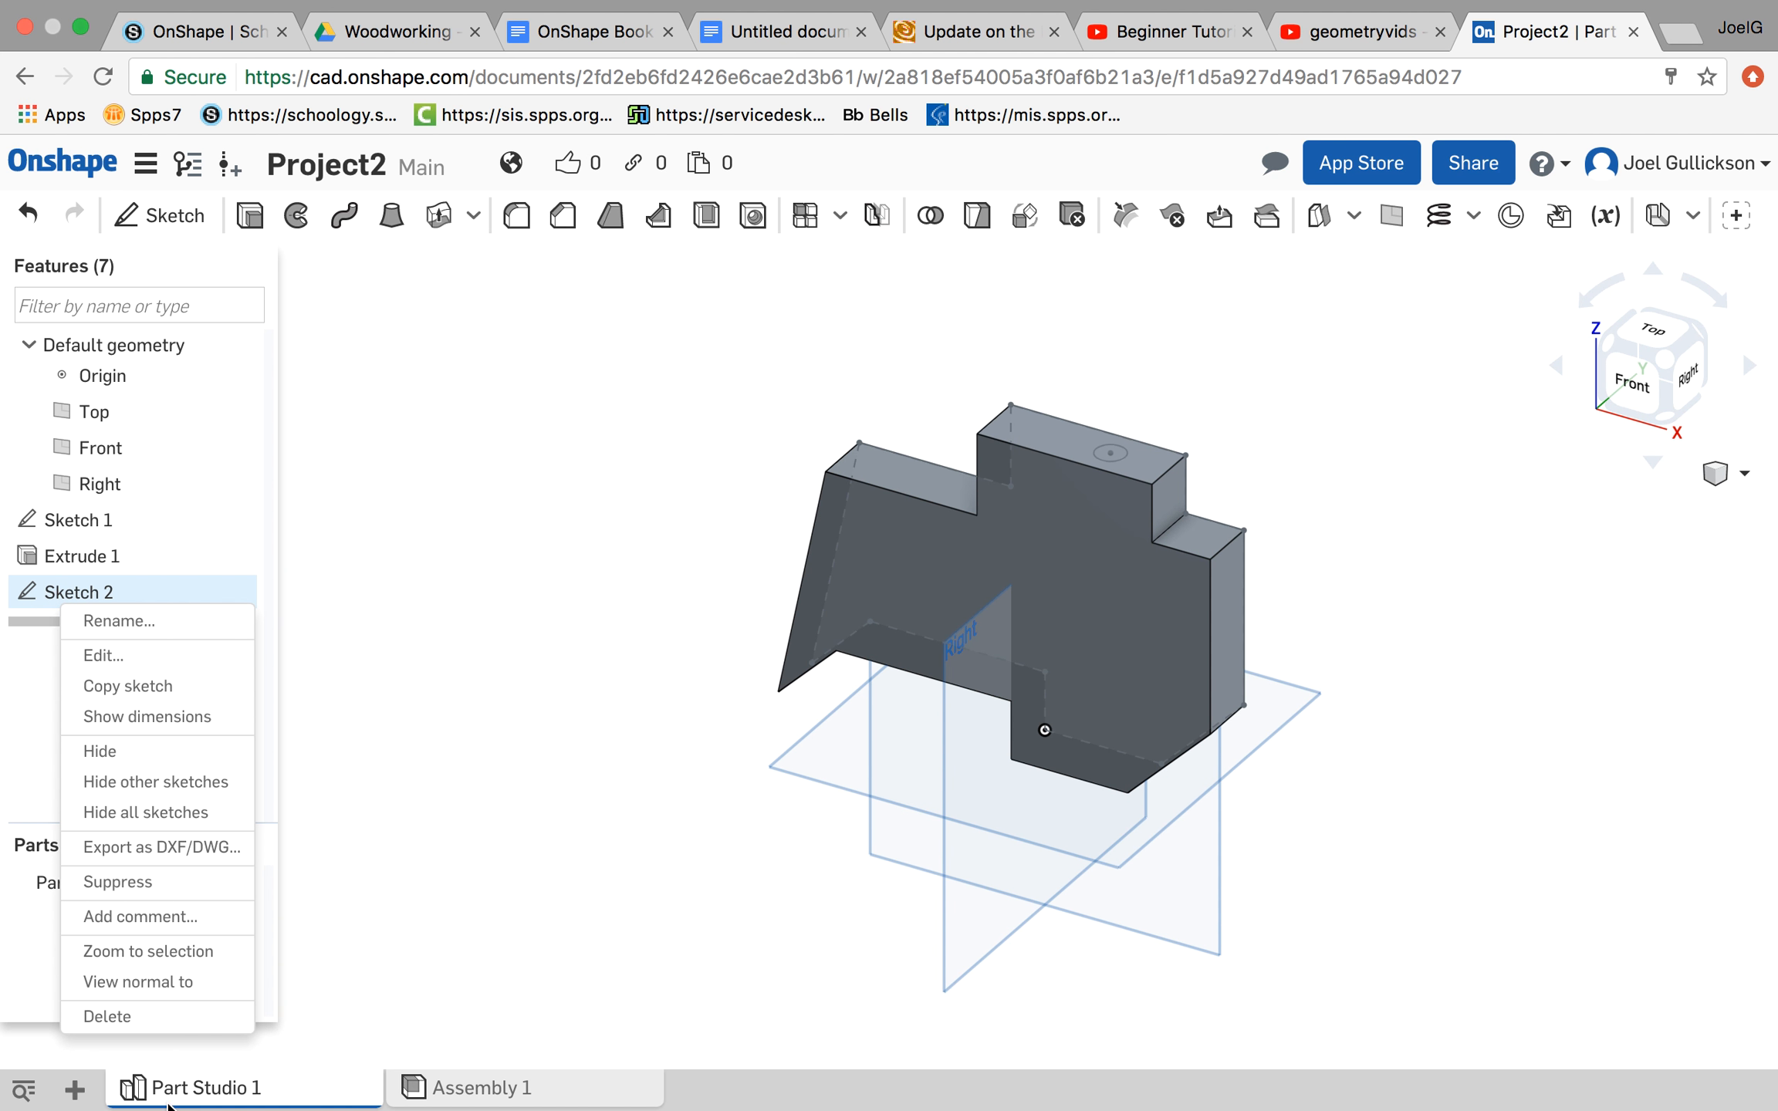
left_click(107, 1016)
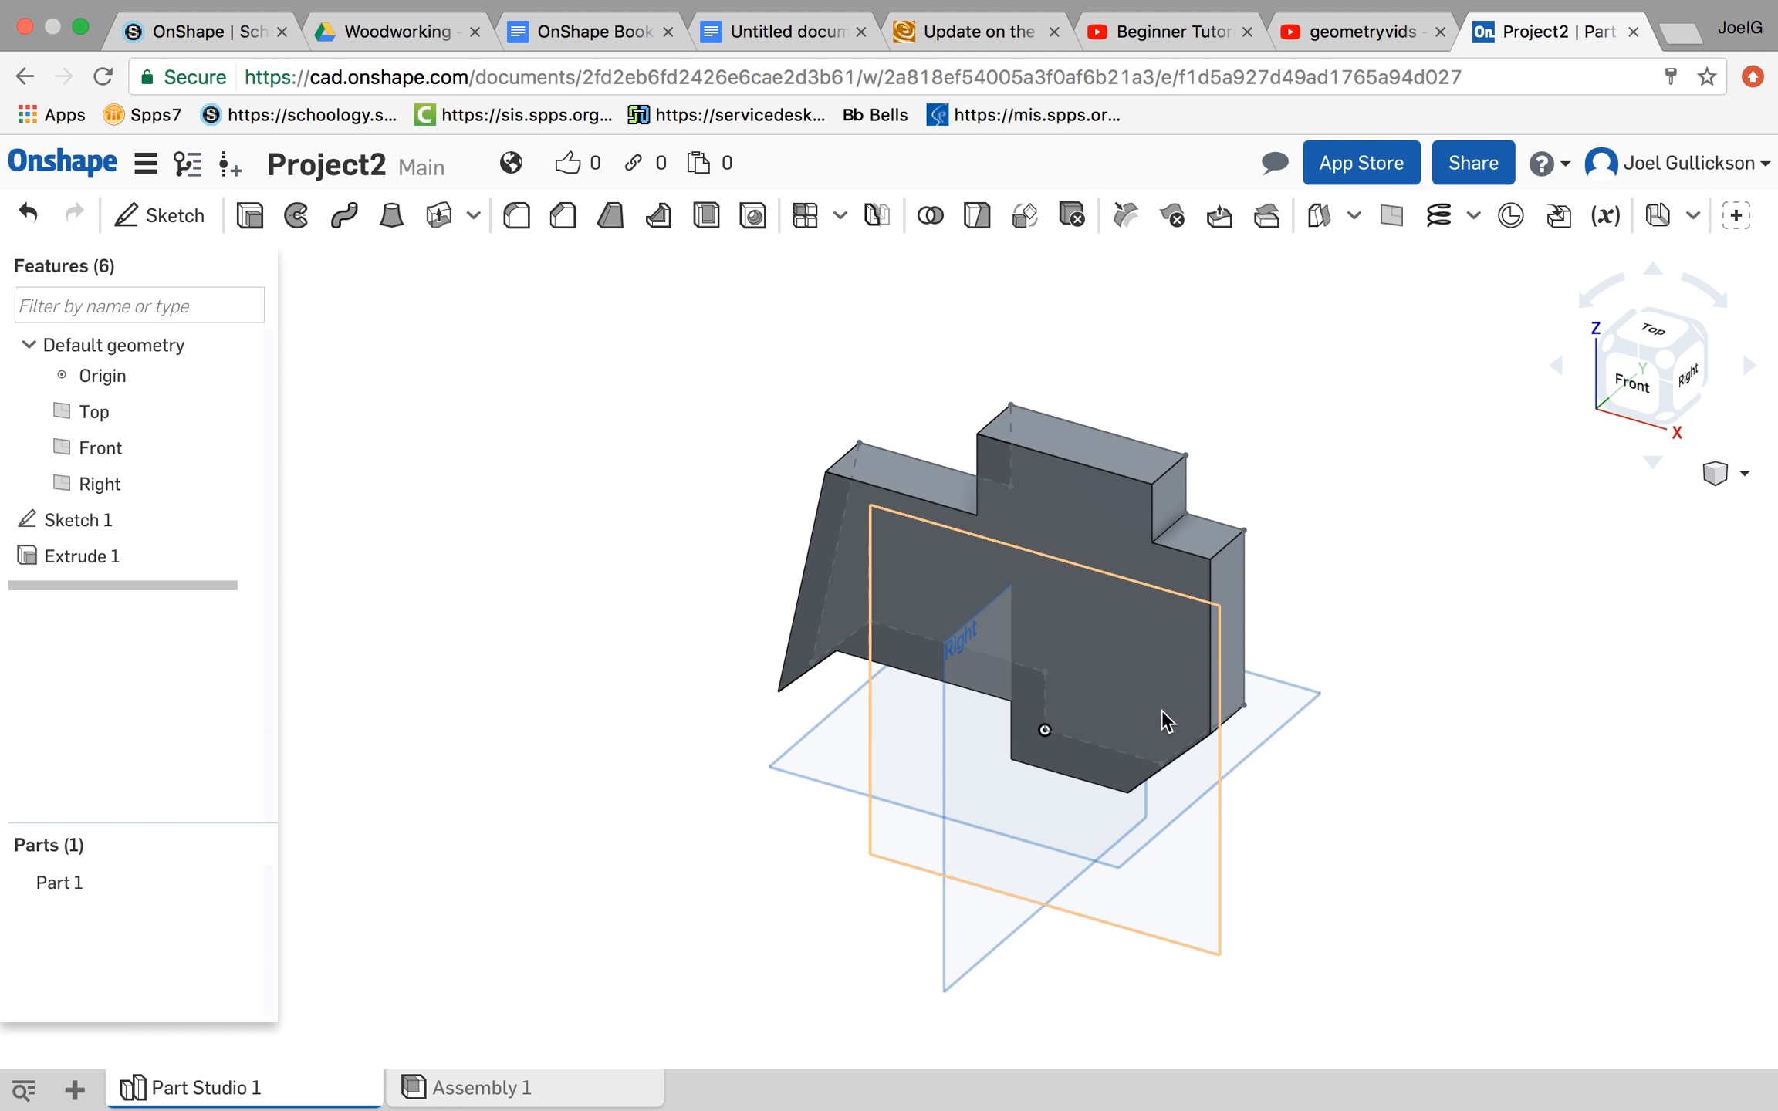
left_click(73, 556)
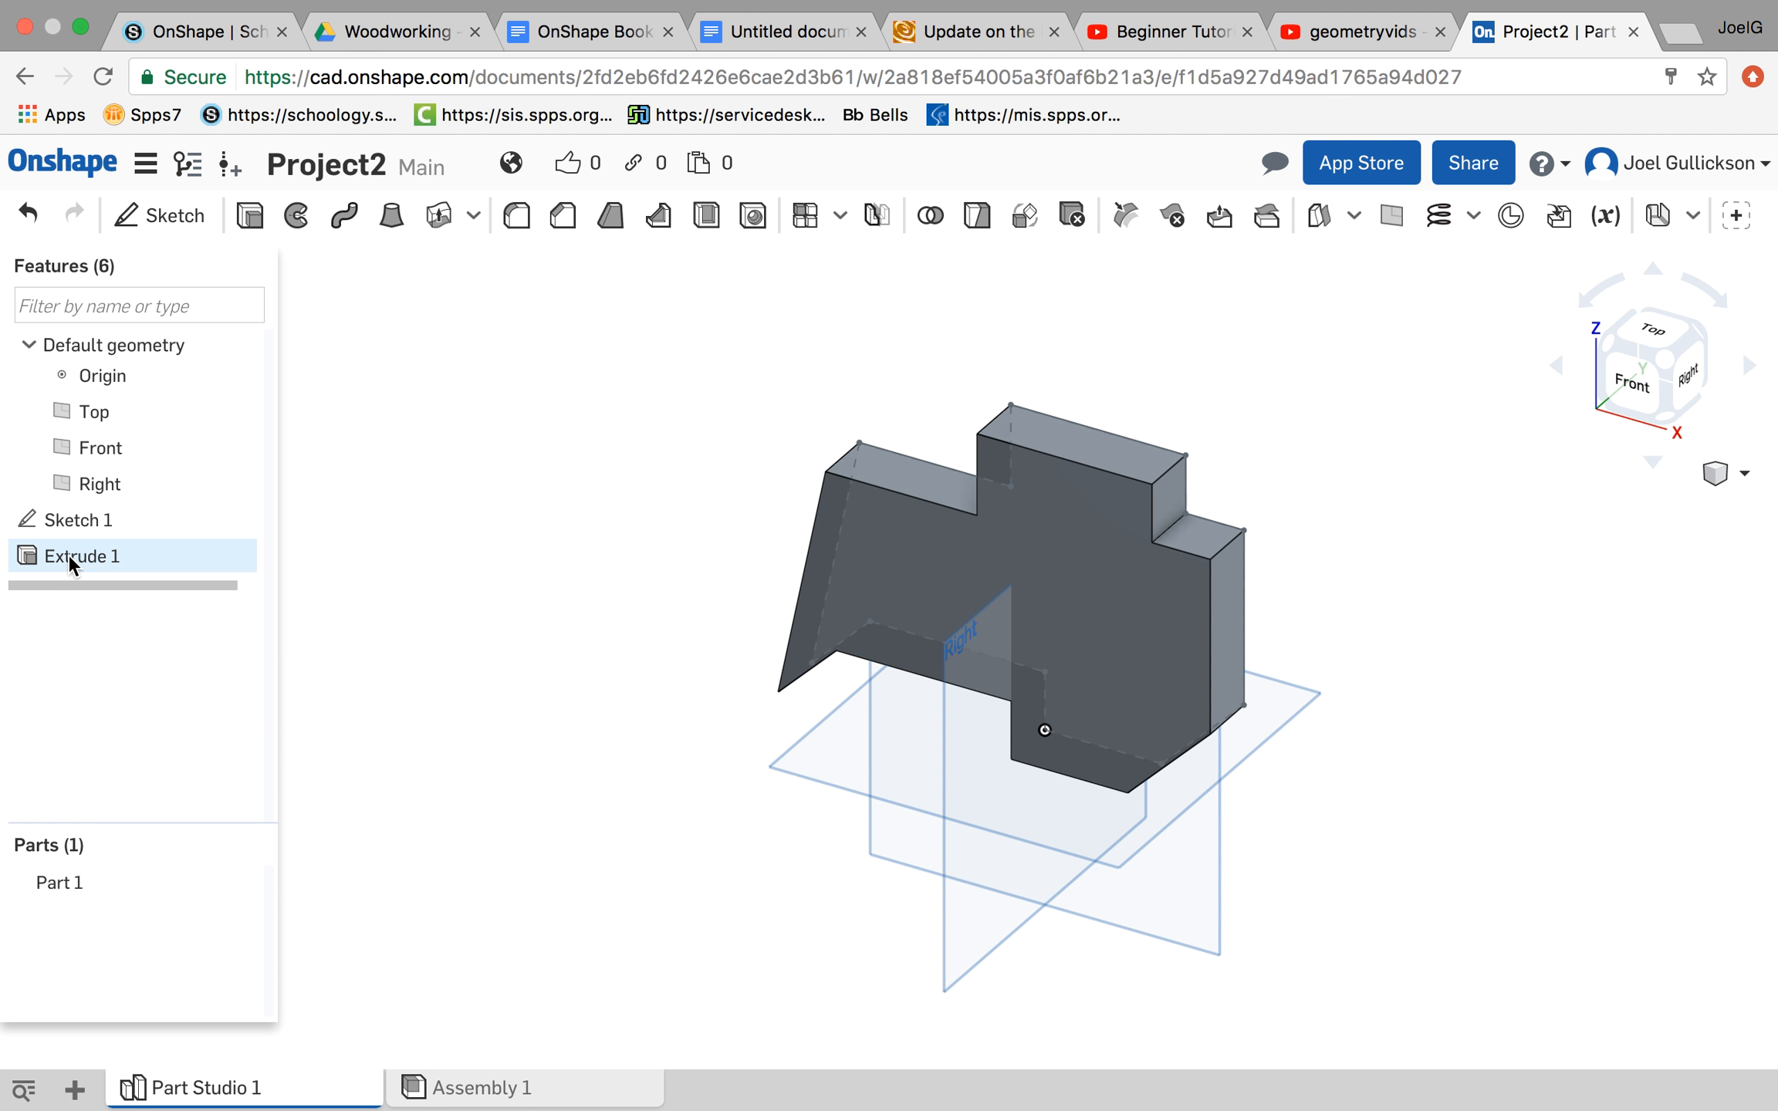
right_click(73, 555)
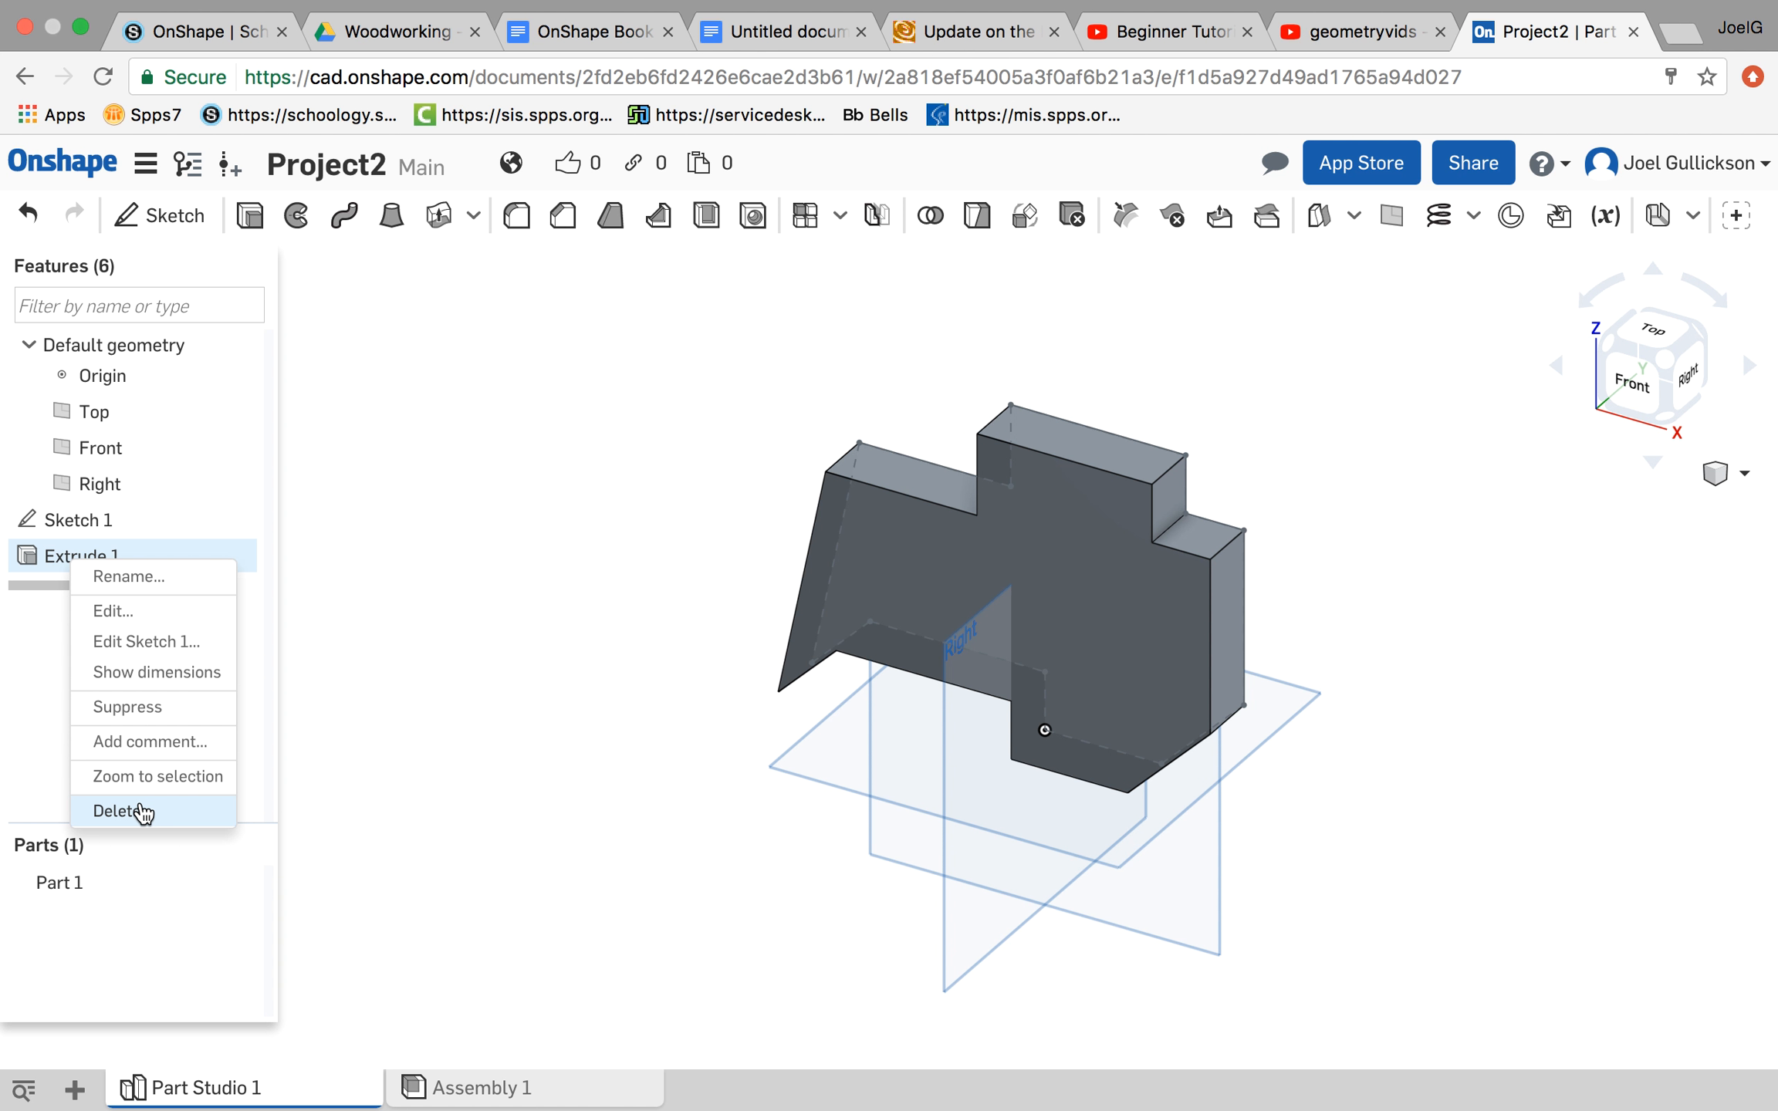
left_click(119, 811)
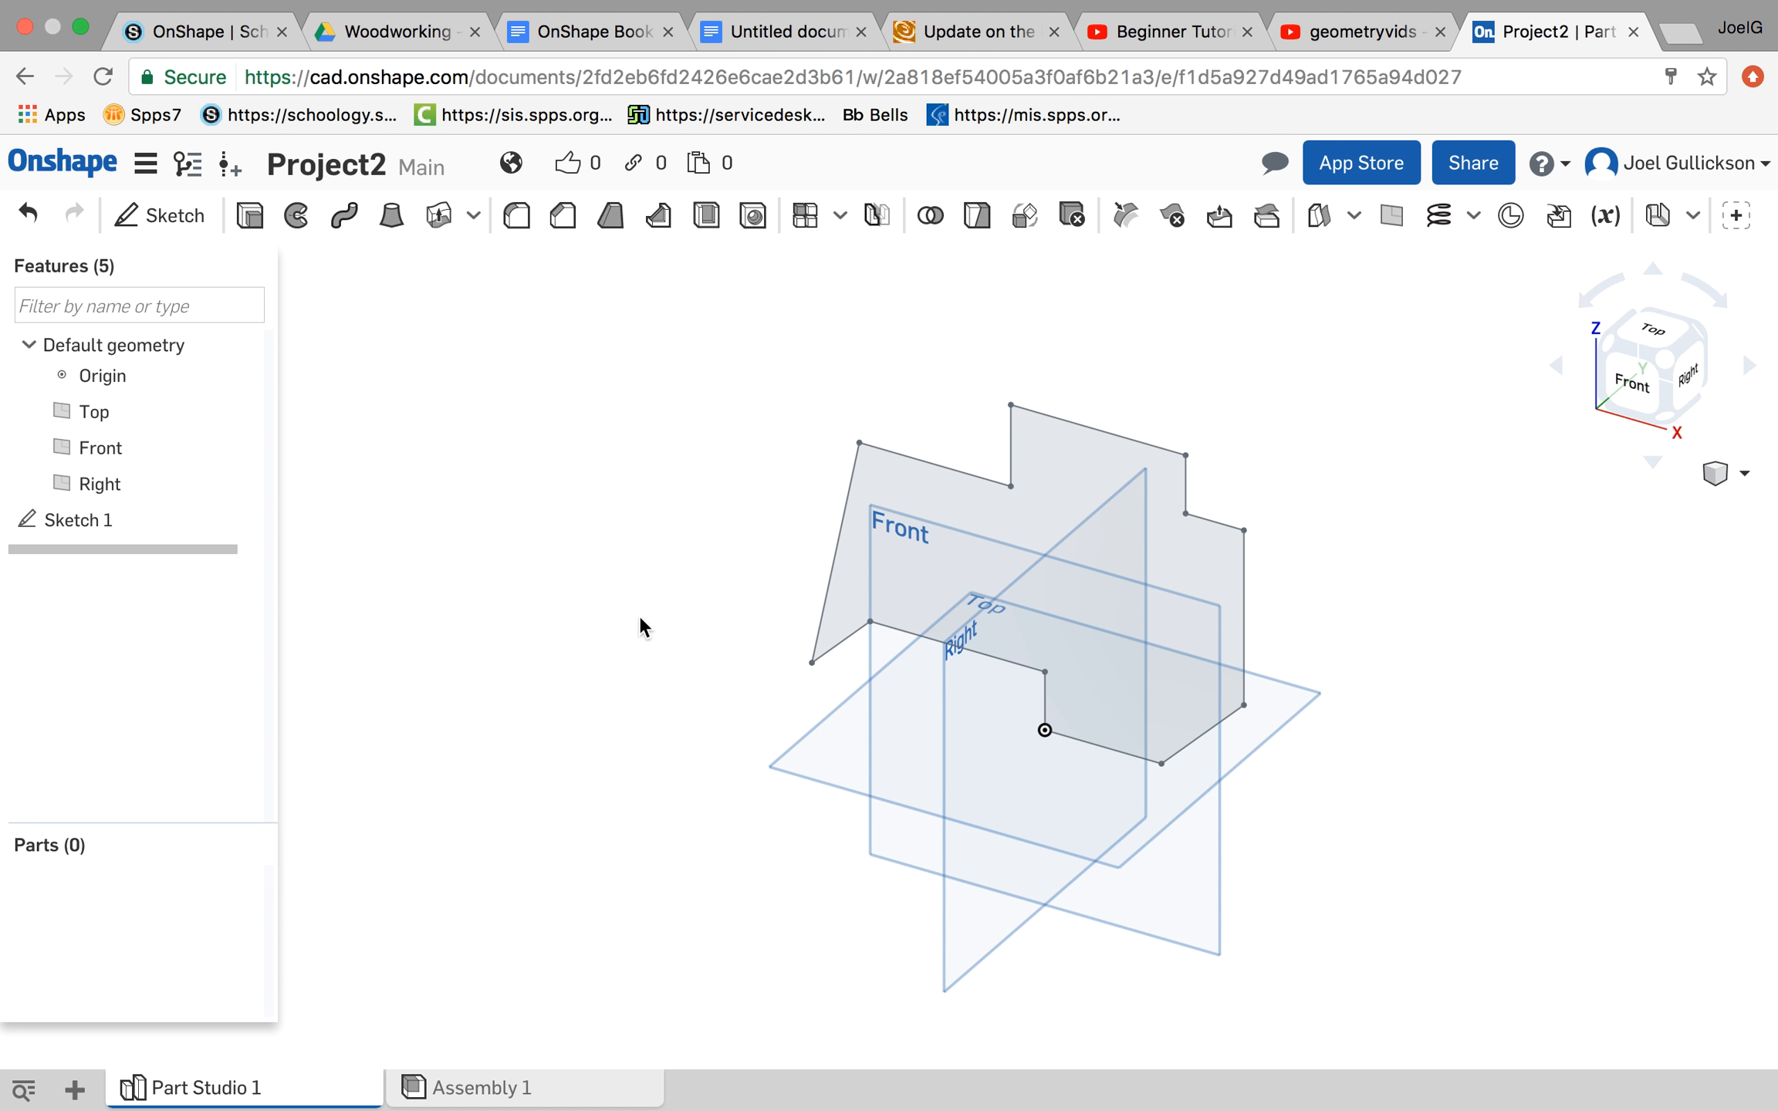
mouse_move(638, 382)
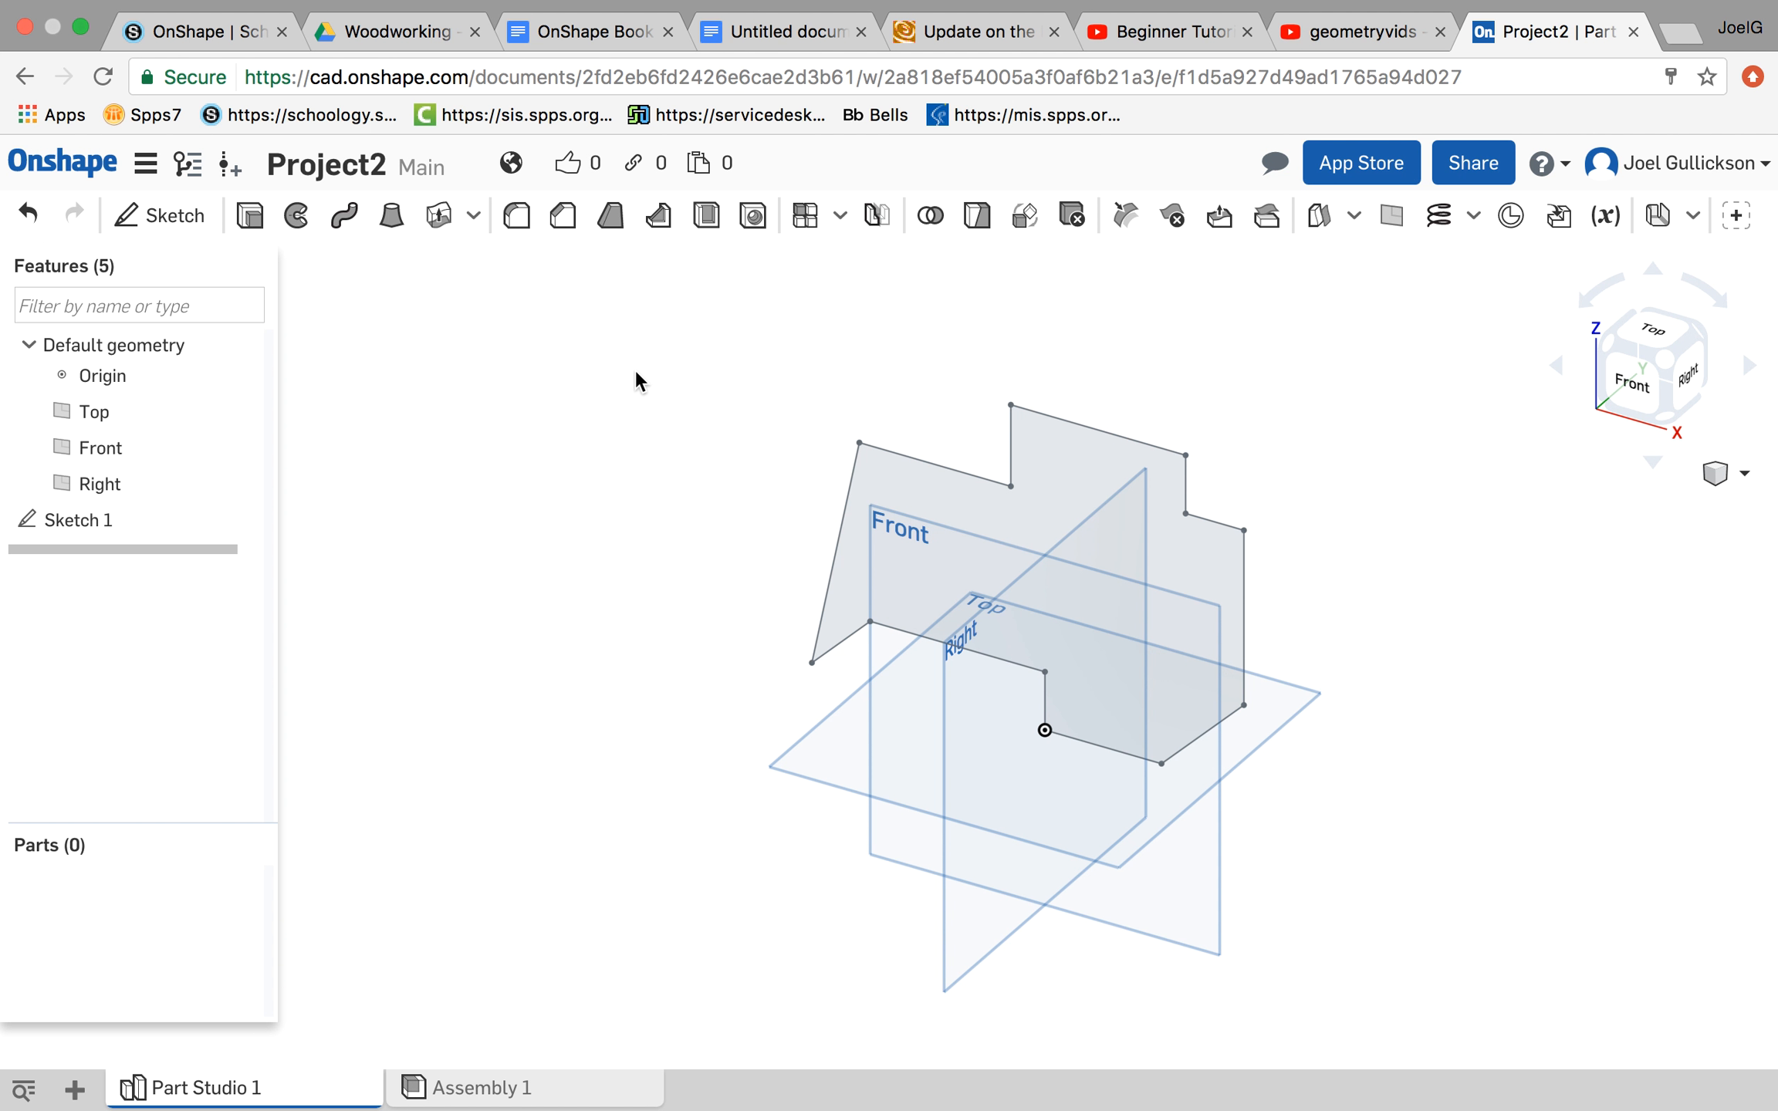
mouse_move(294, 217)
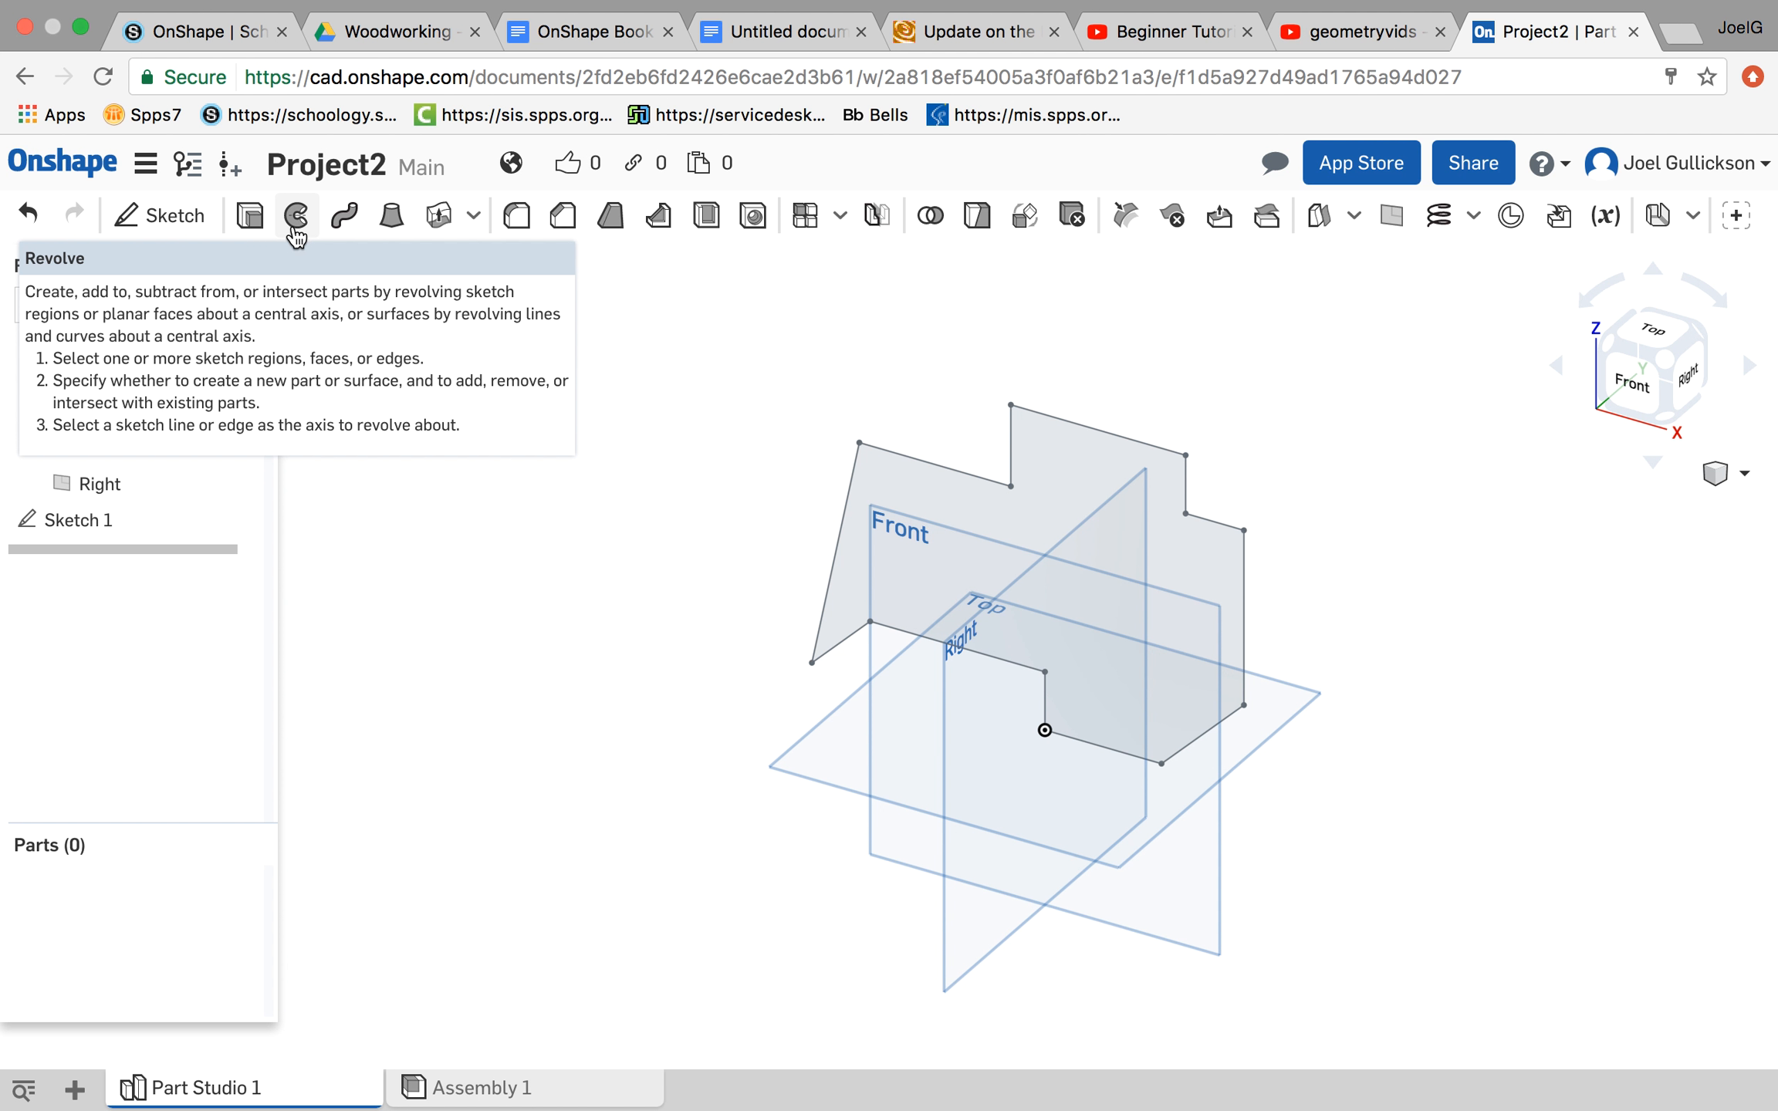
Step: Start a Revolve of the stepped profile about a vertical sketch edge, Full, Solid, New
left_click(296, 216)
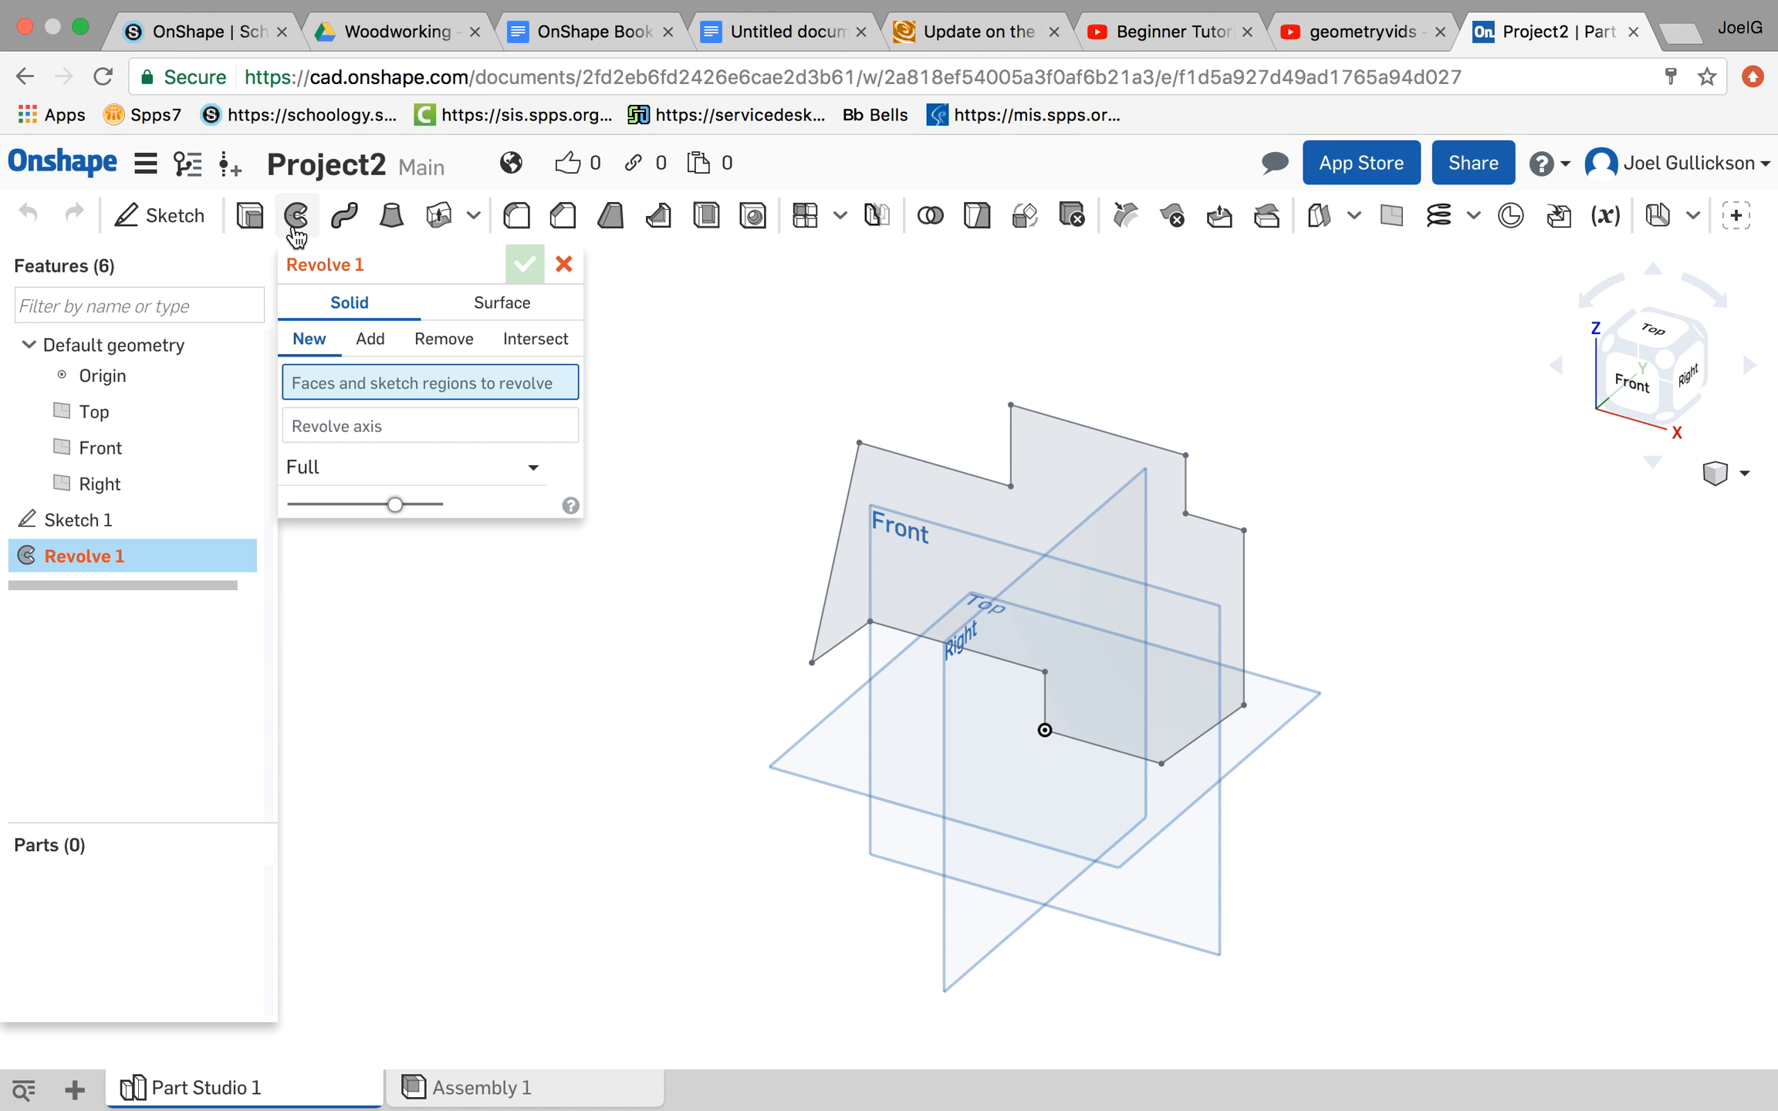
mouse_move(313, 402)
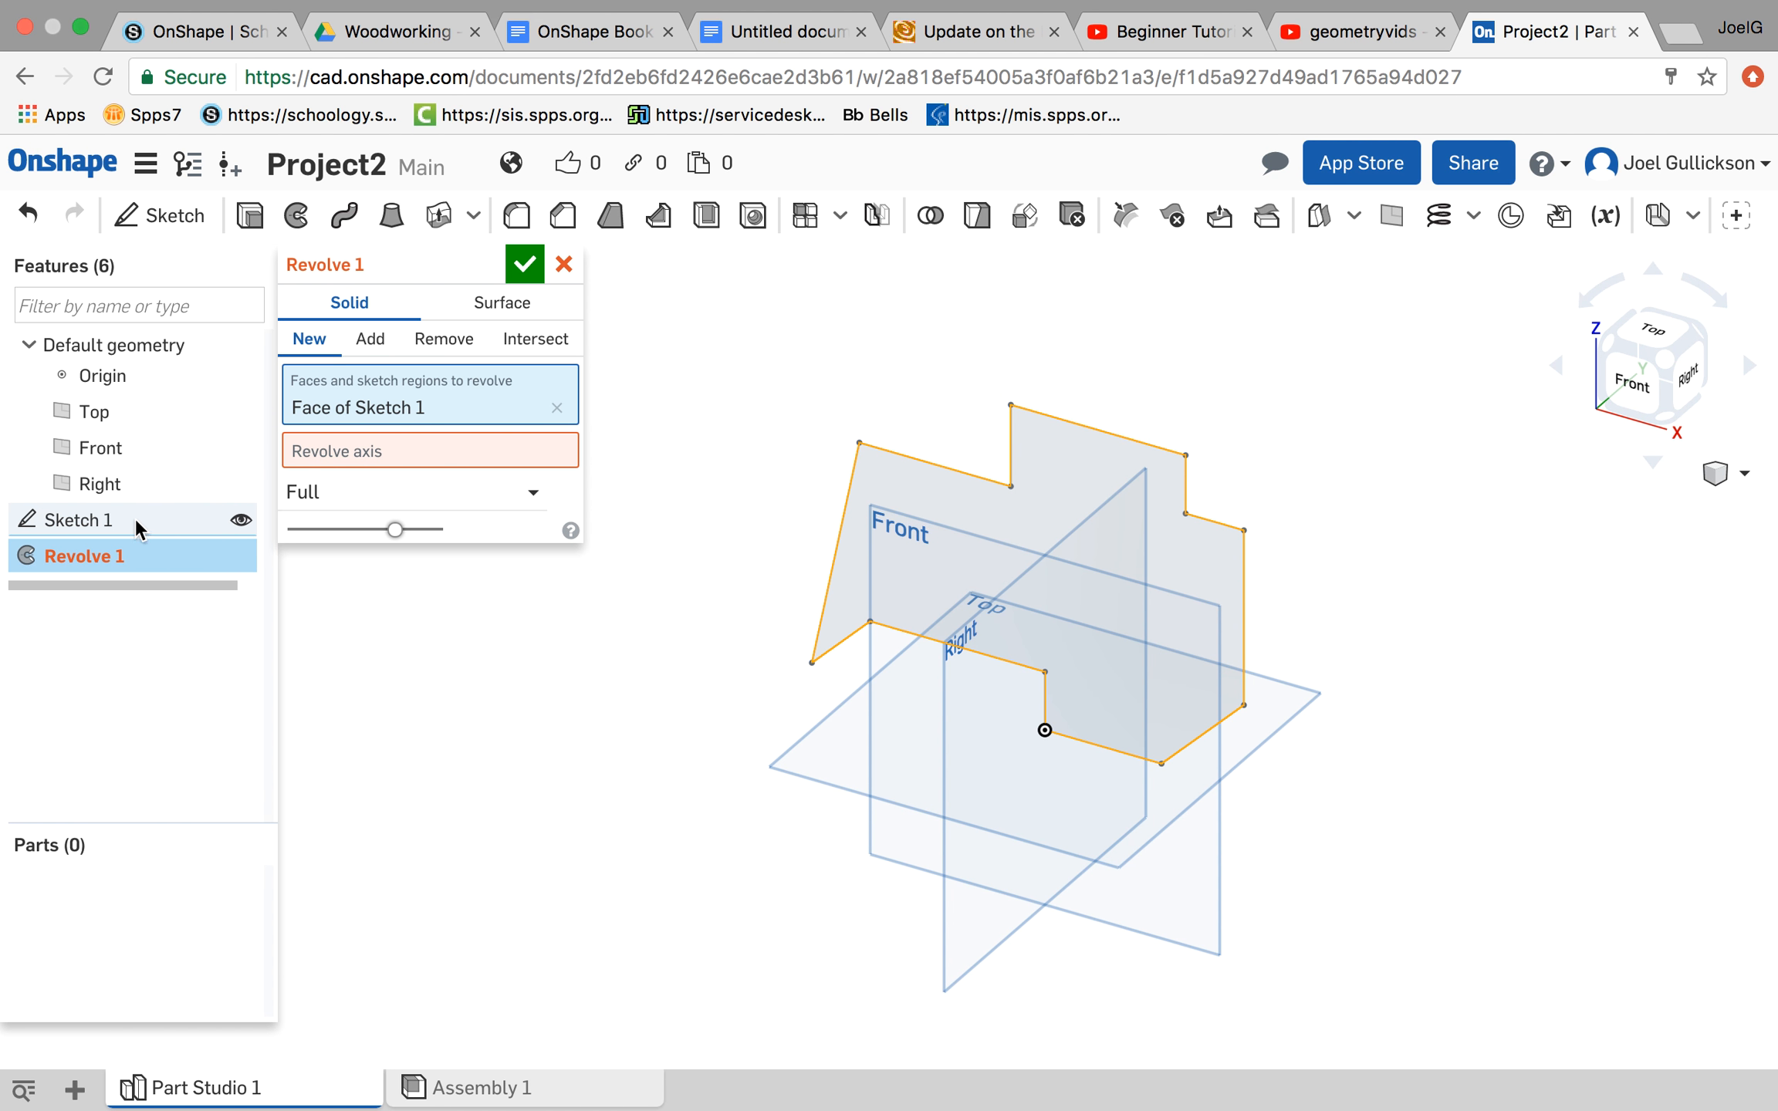
mouse_move(341, 465)
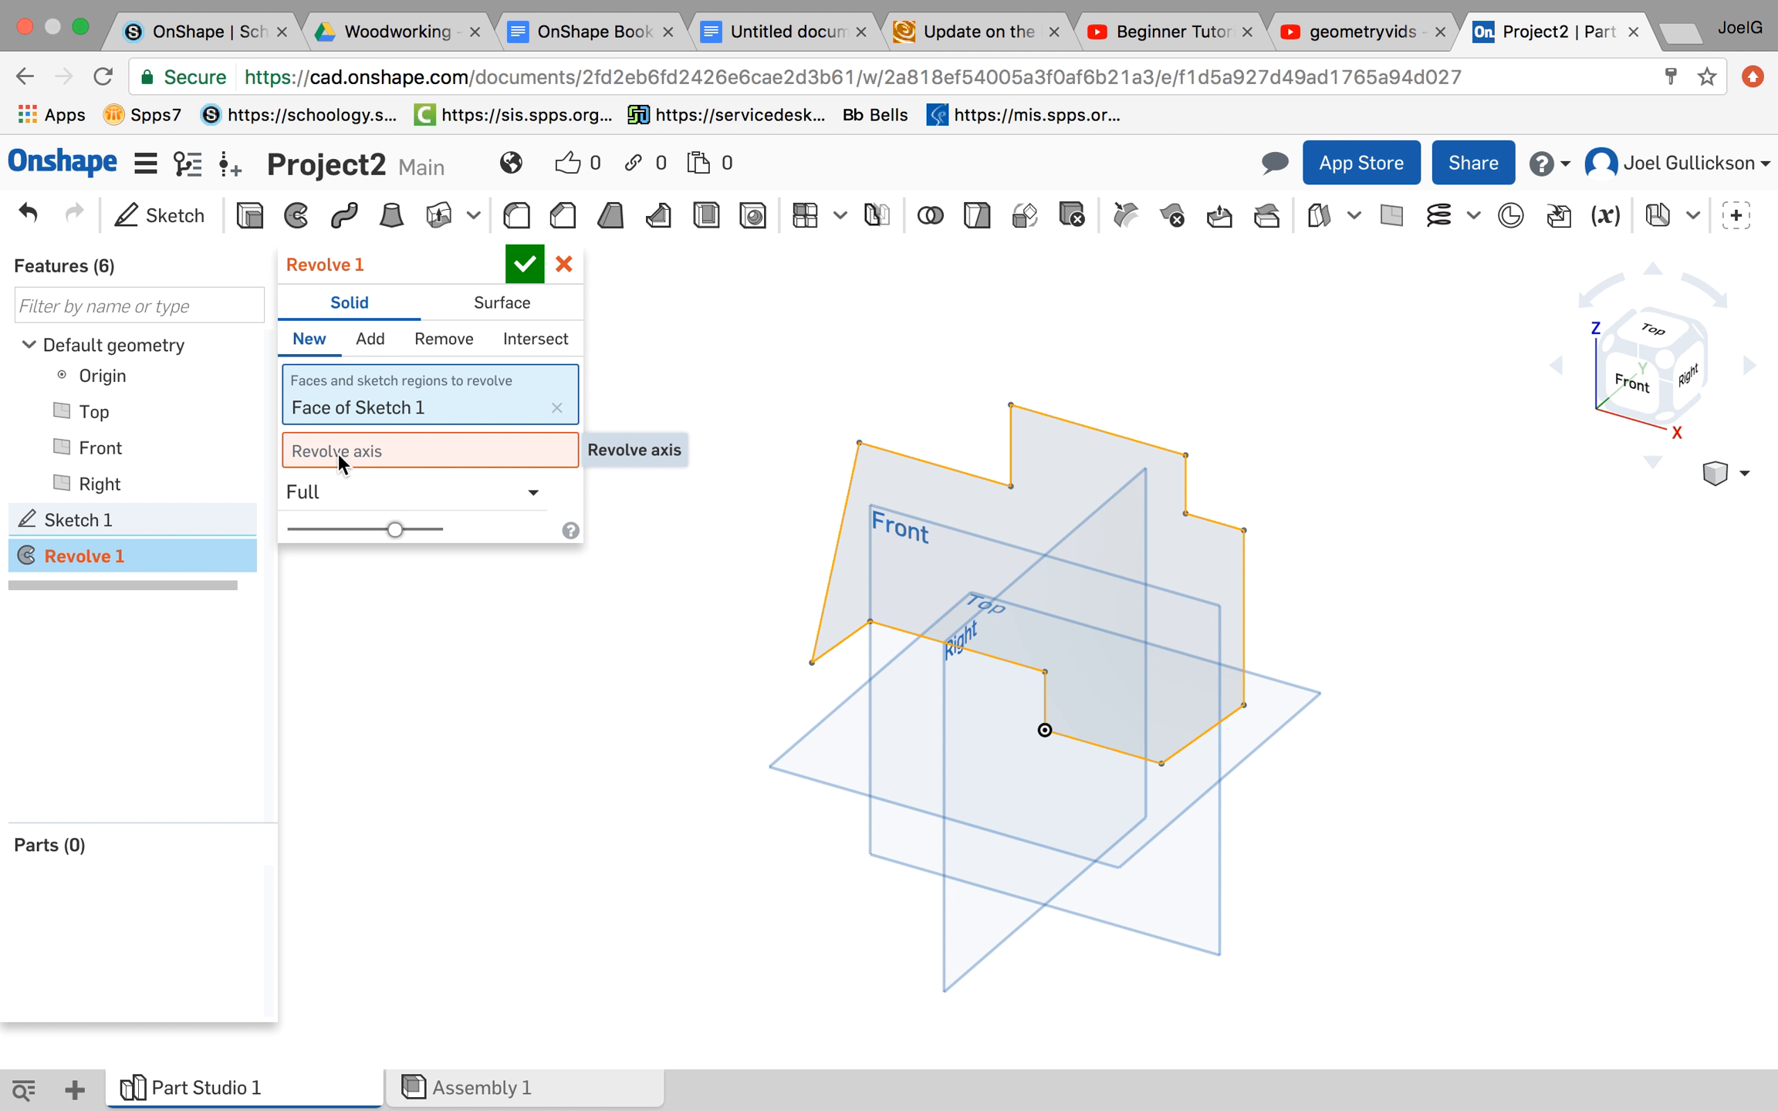
mouse_move(390, 461)
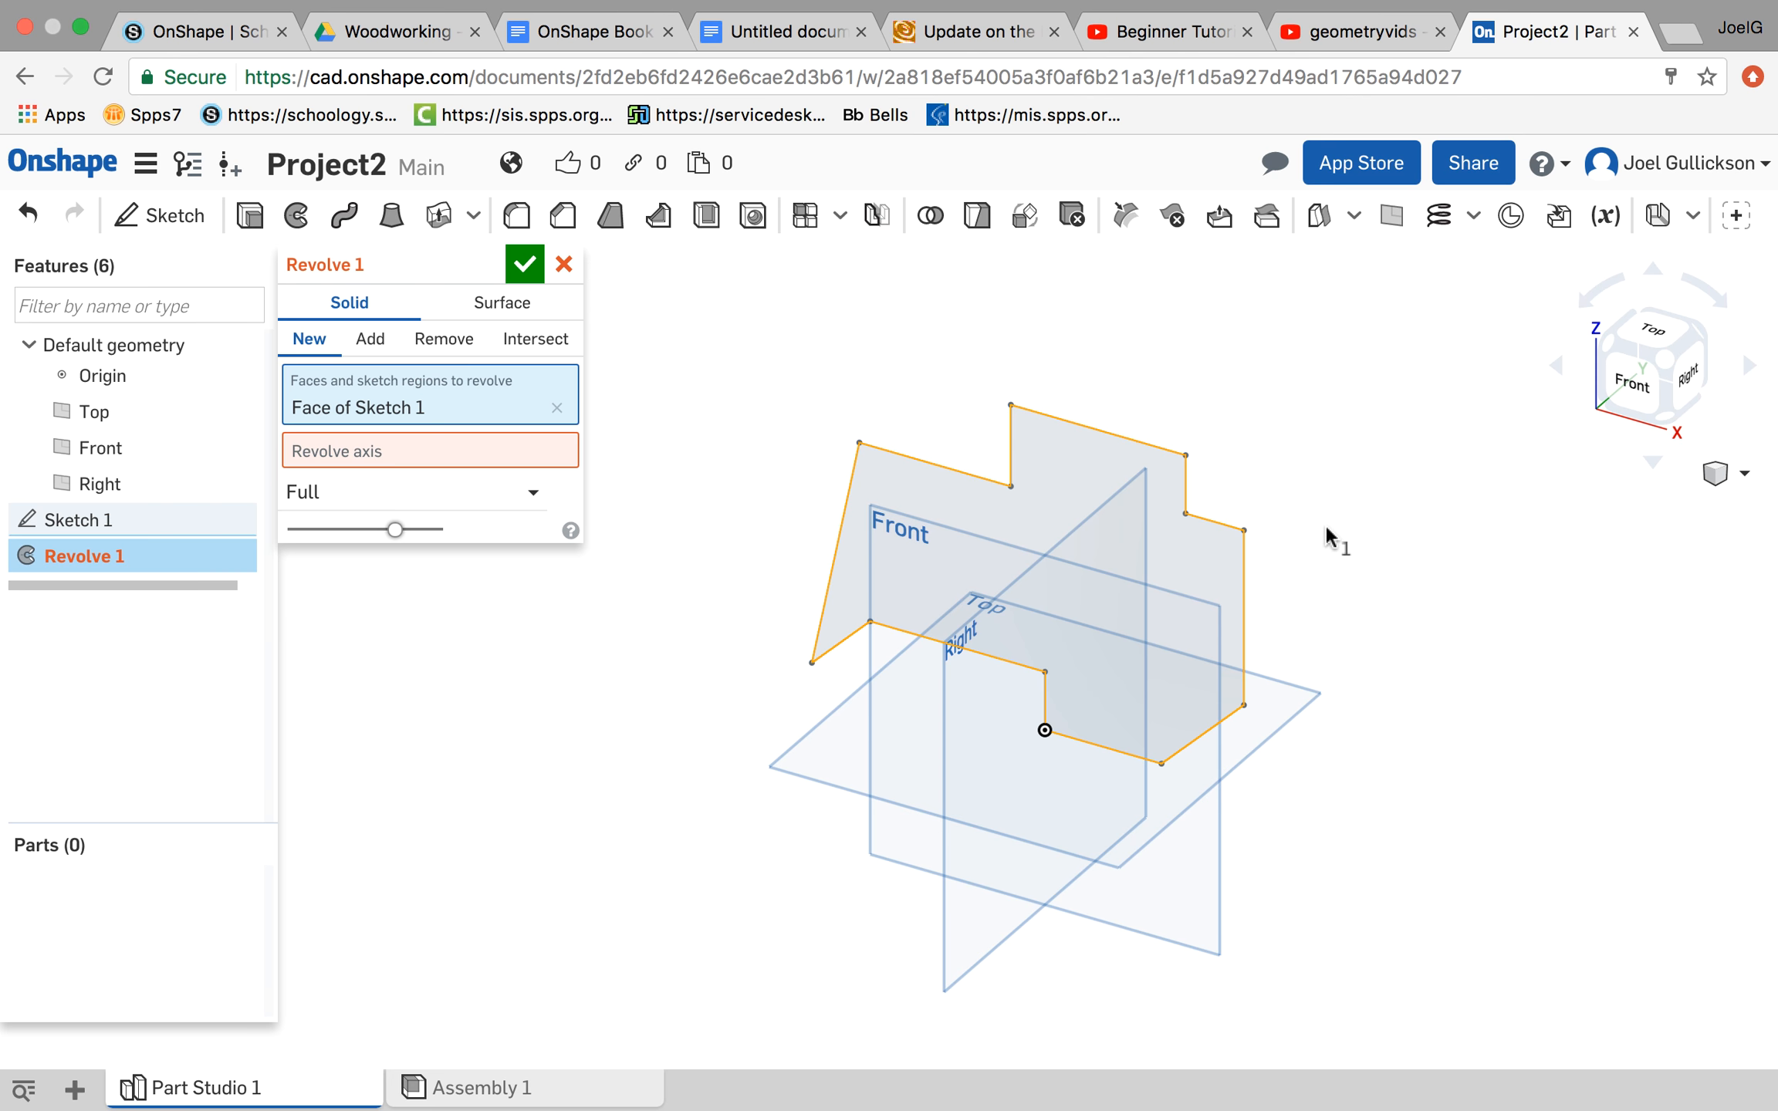
mouse_move(1248, 593)
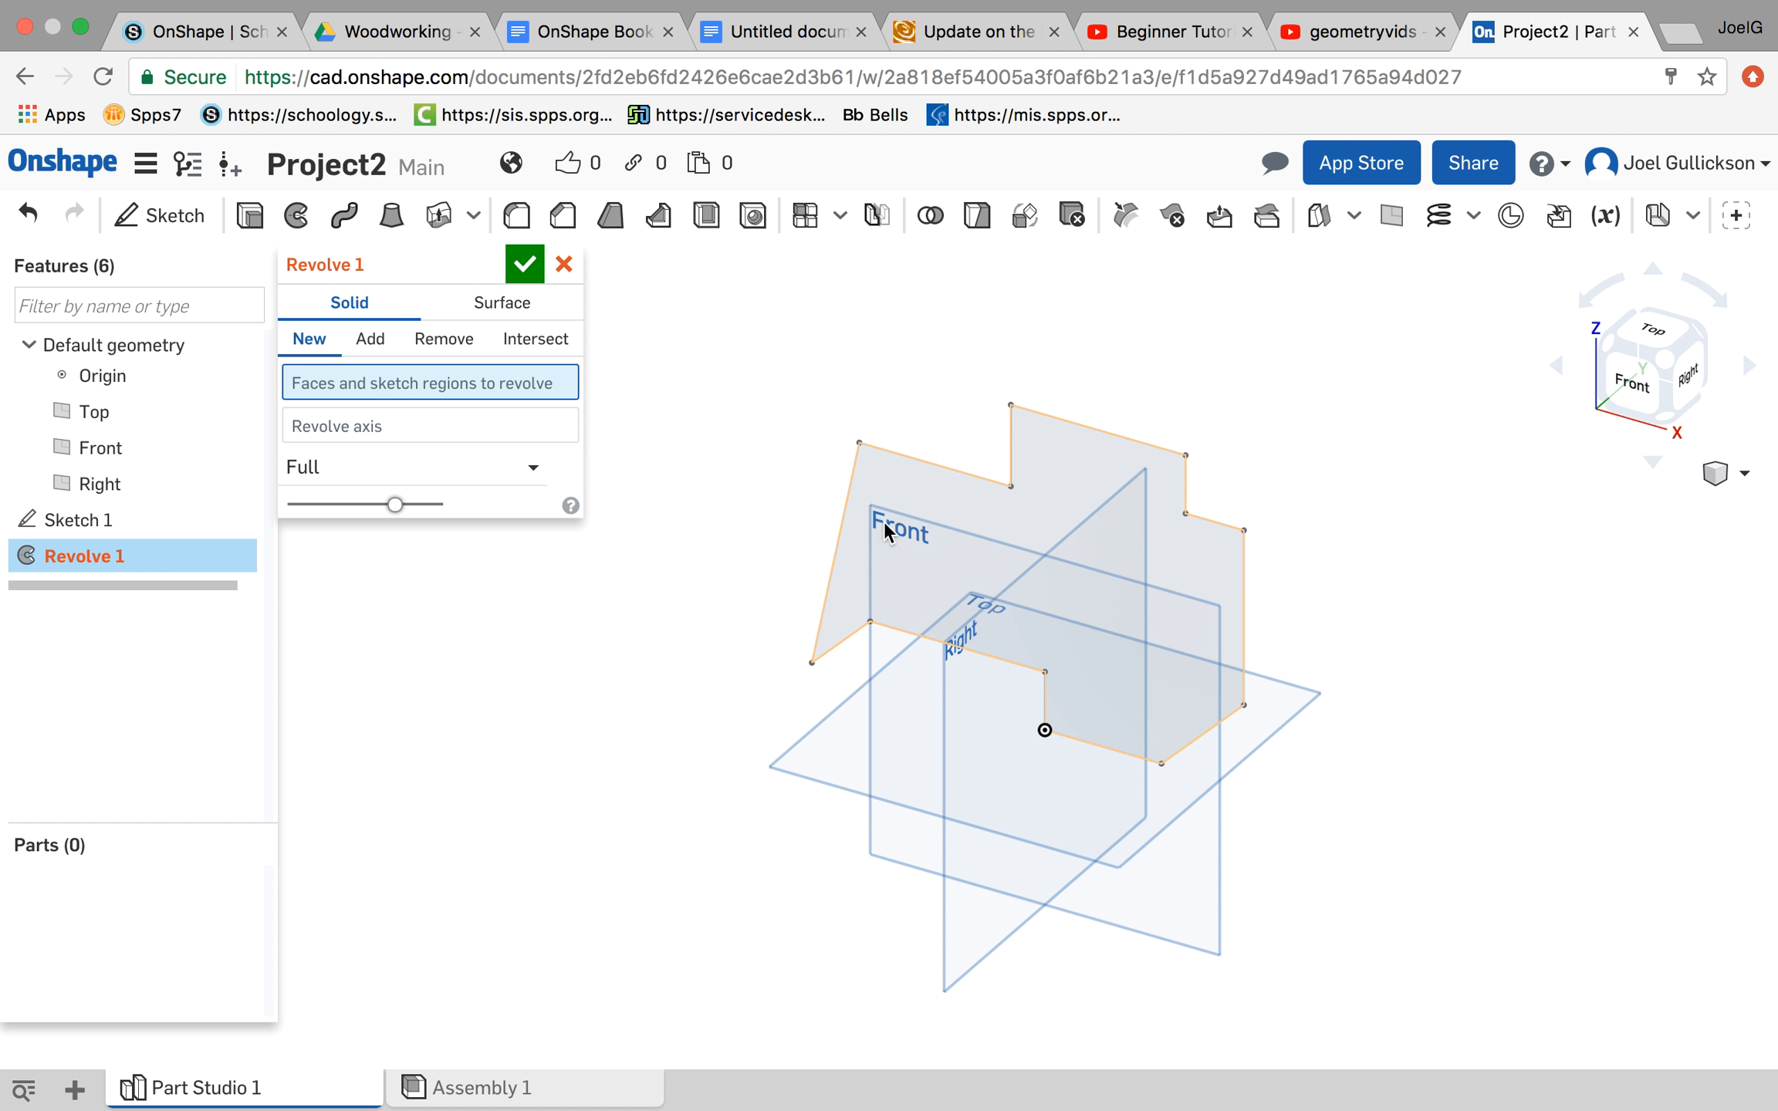
mouse_move(794, 429)
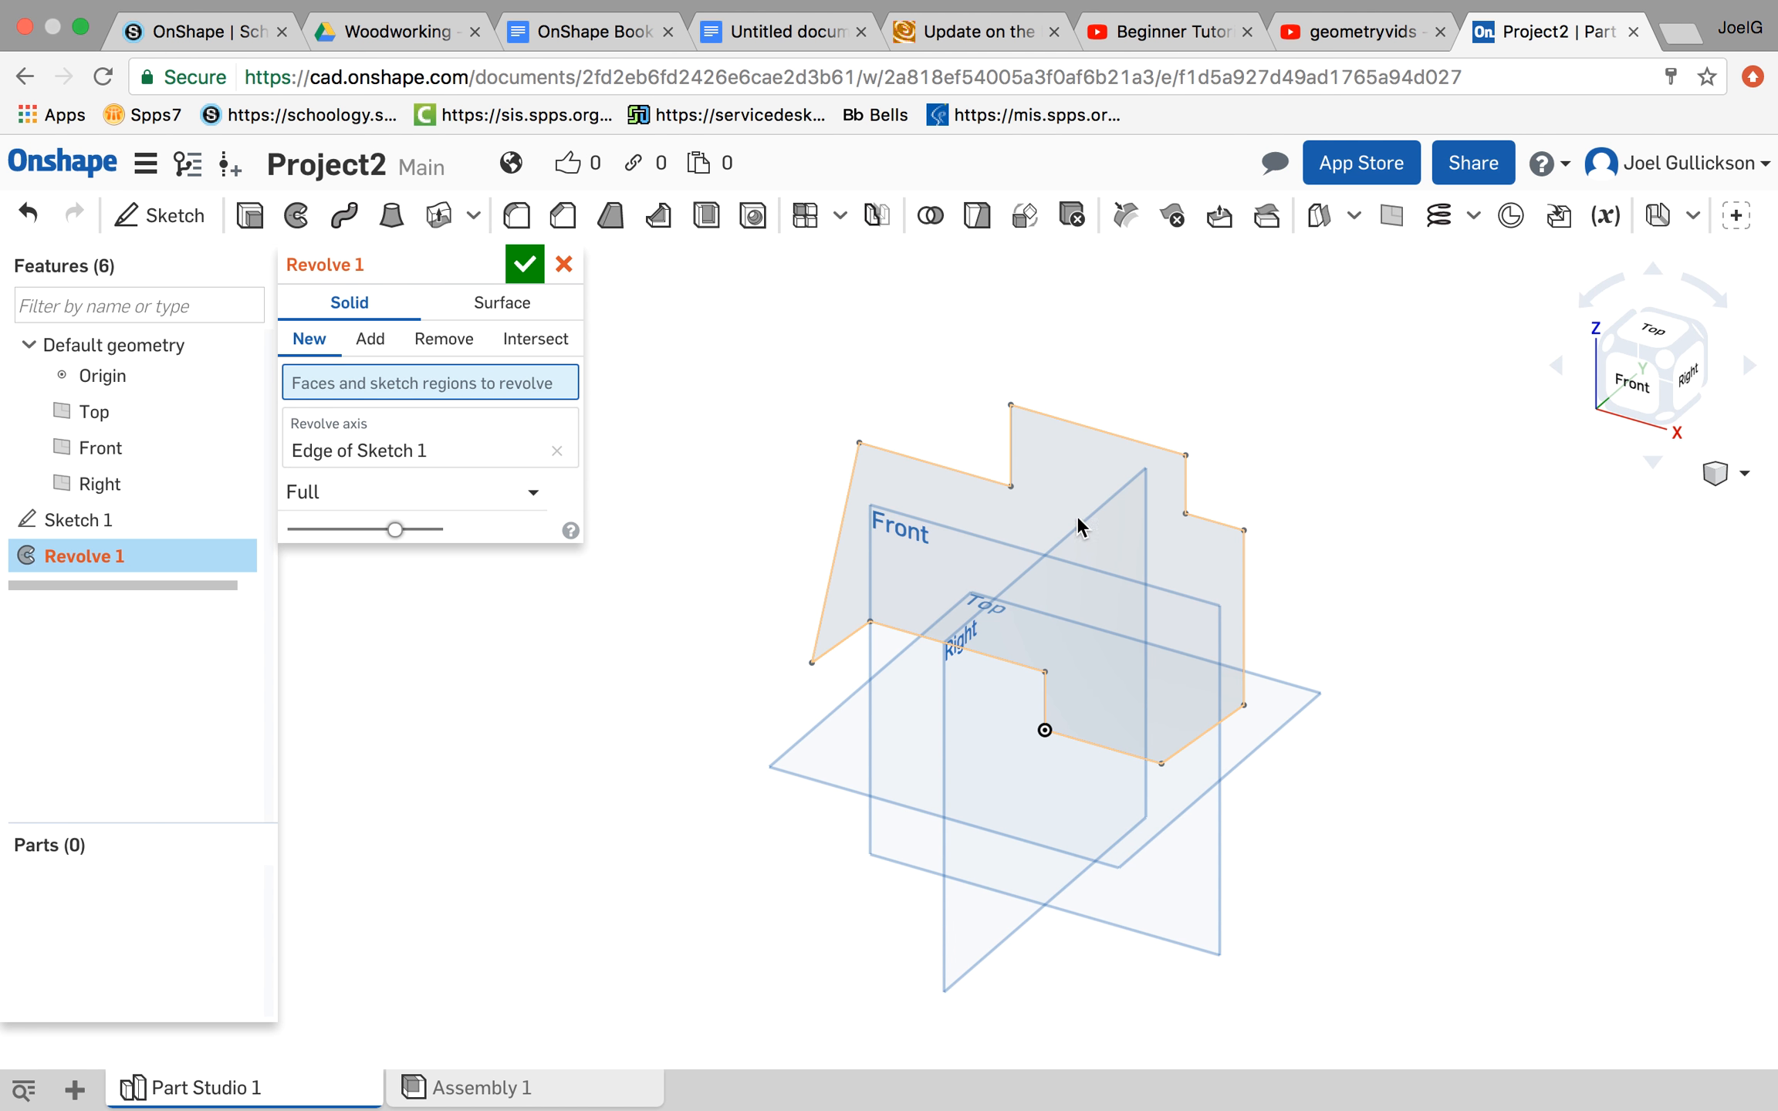
left_click(1078, 524)
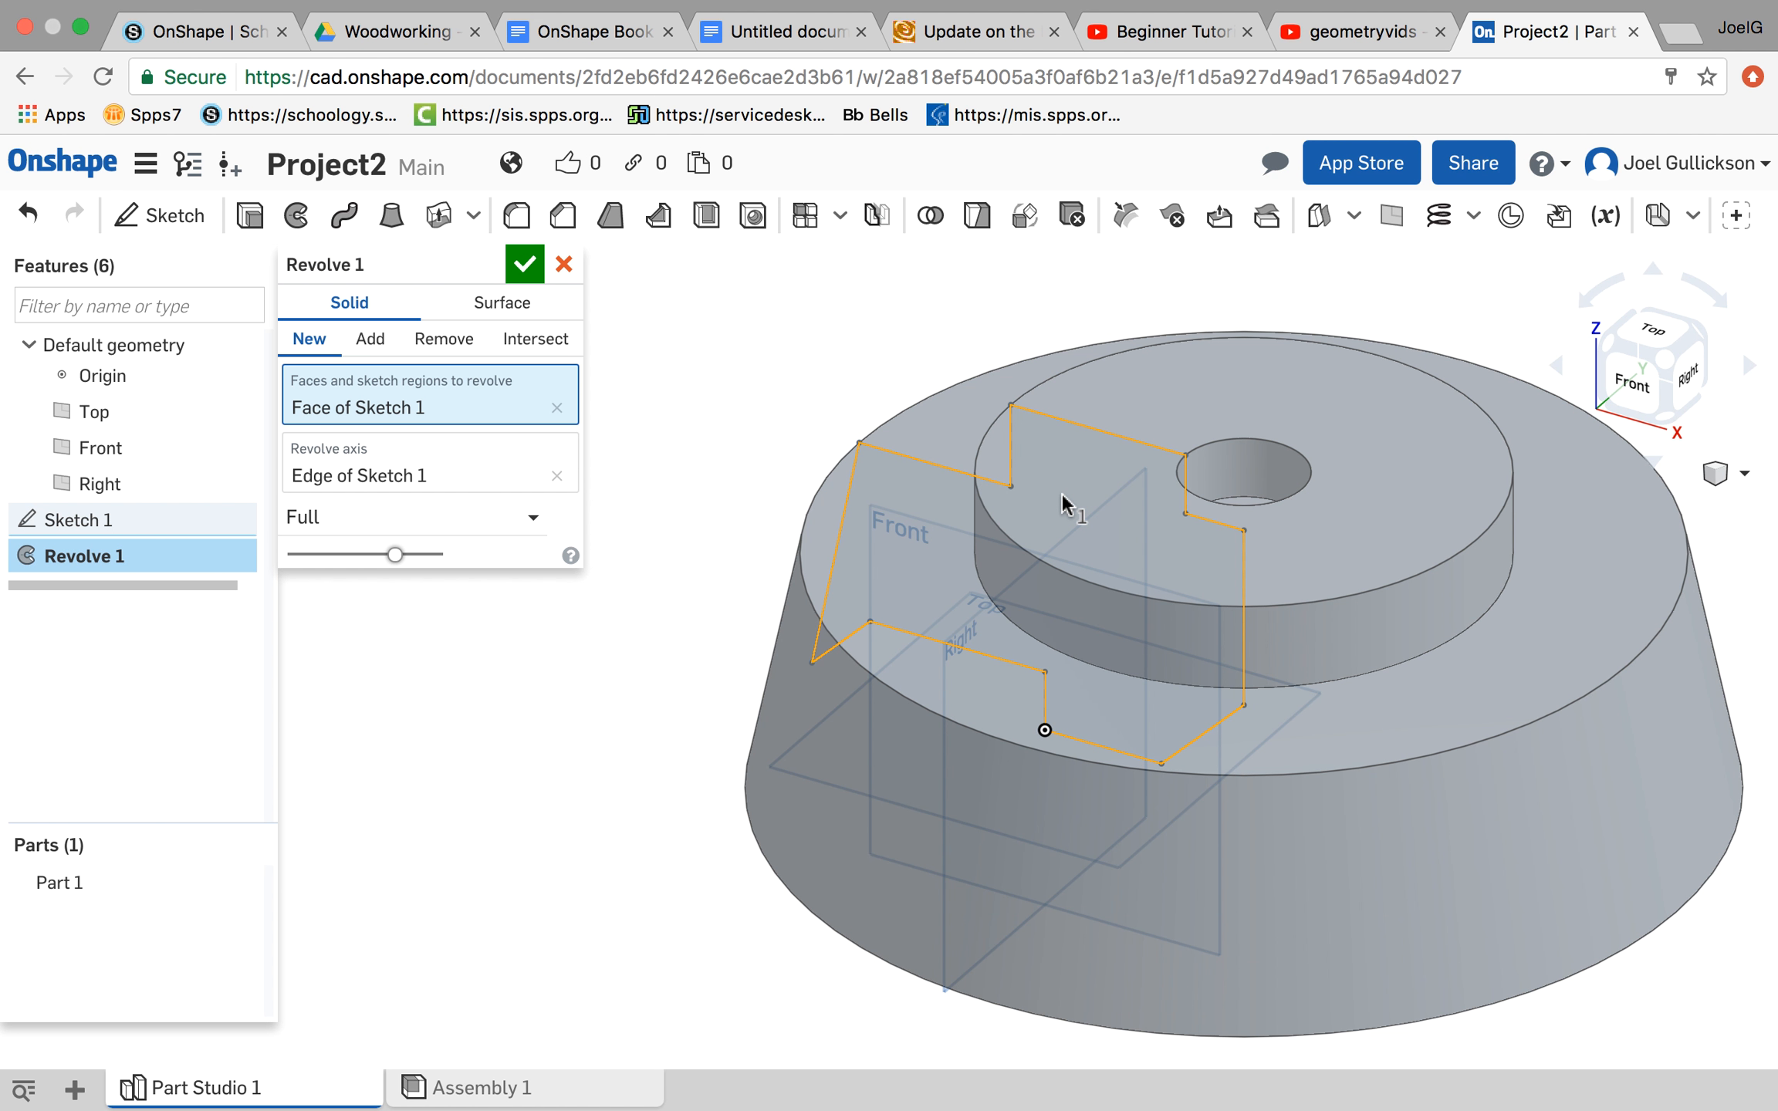
mouse_move(1280, 516)
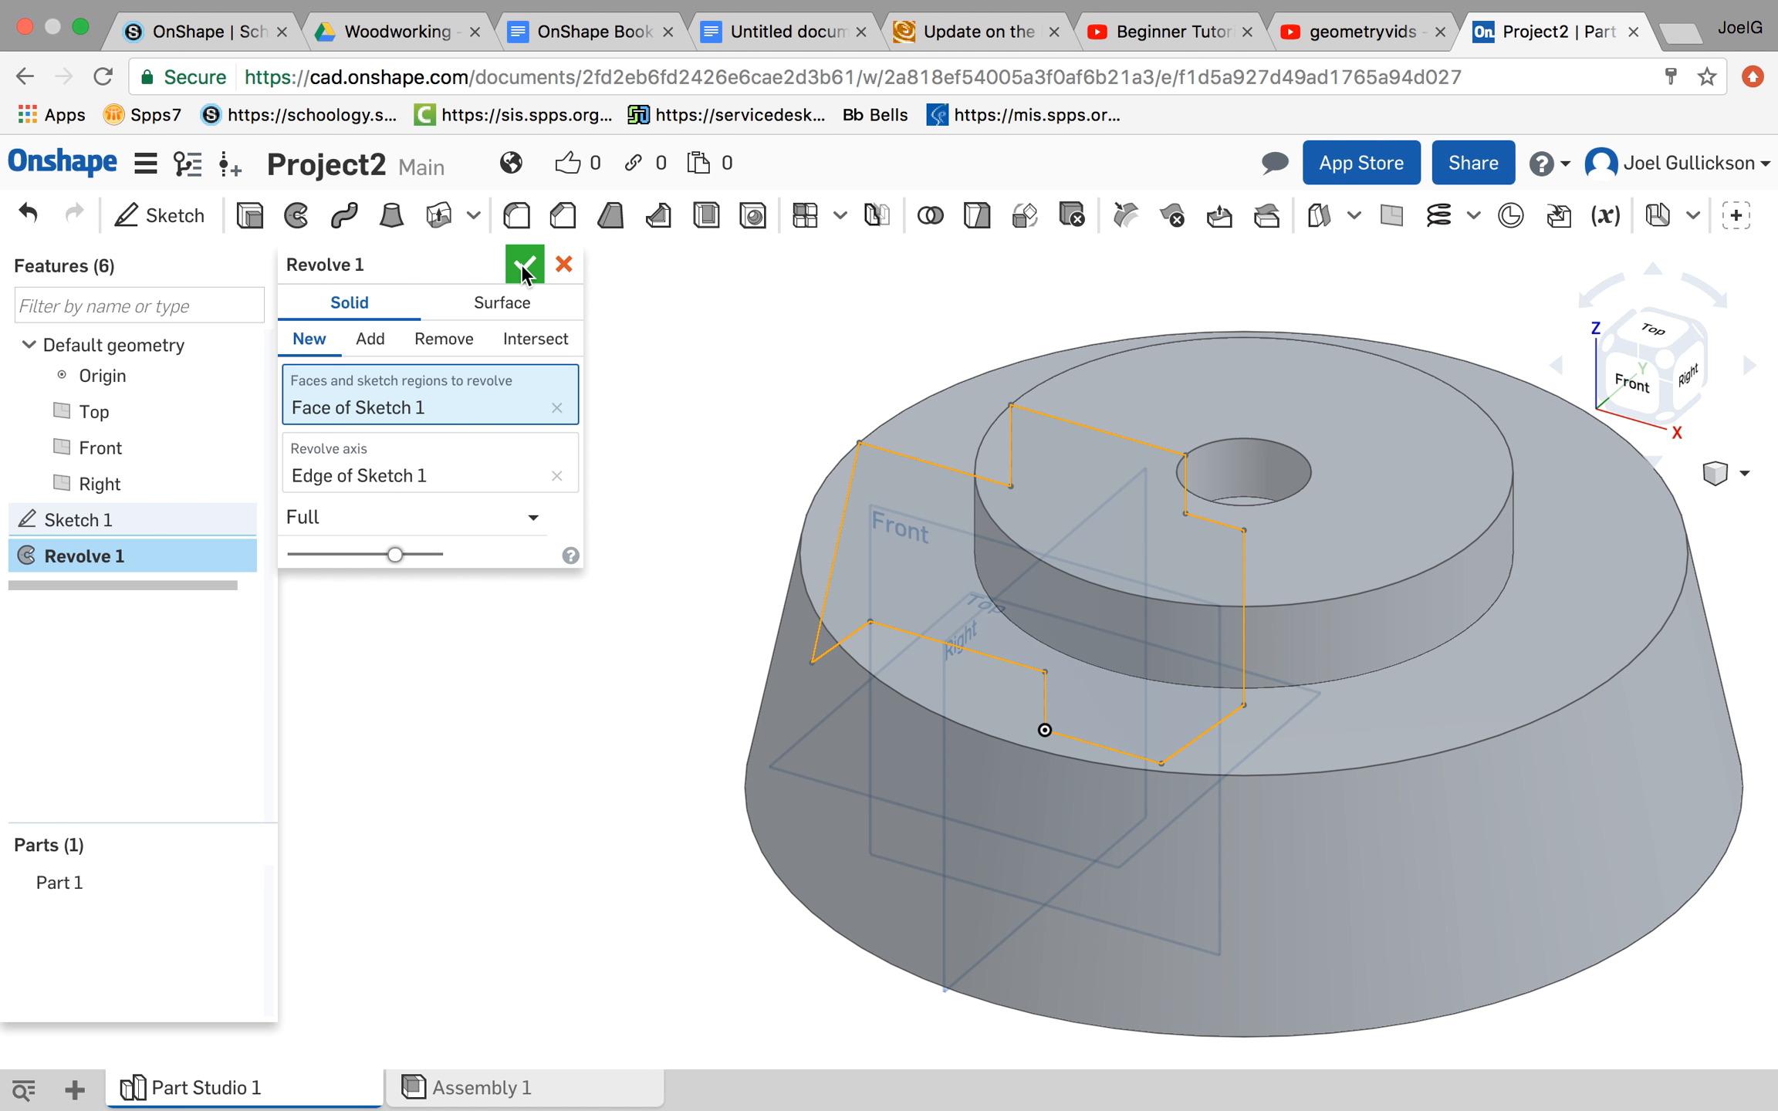
Step: Accept Revolve 1, creating Part 1, the tapered stepped round solid with a central hole
left_click(520, 265)
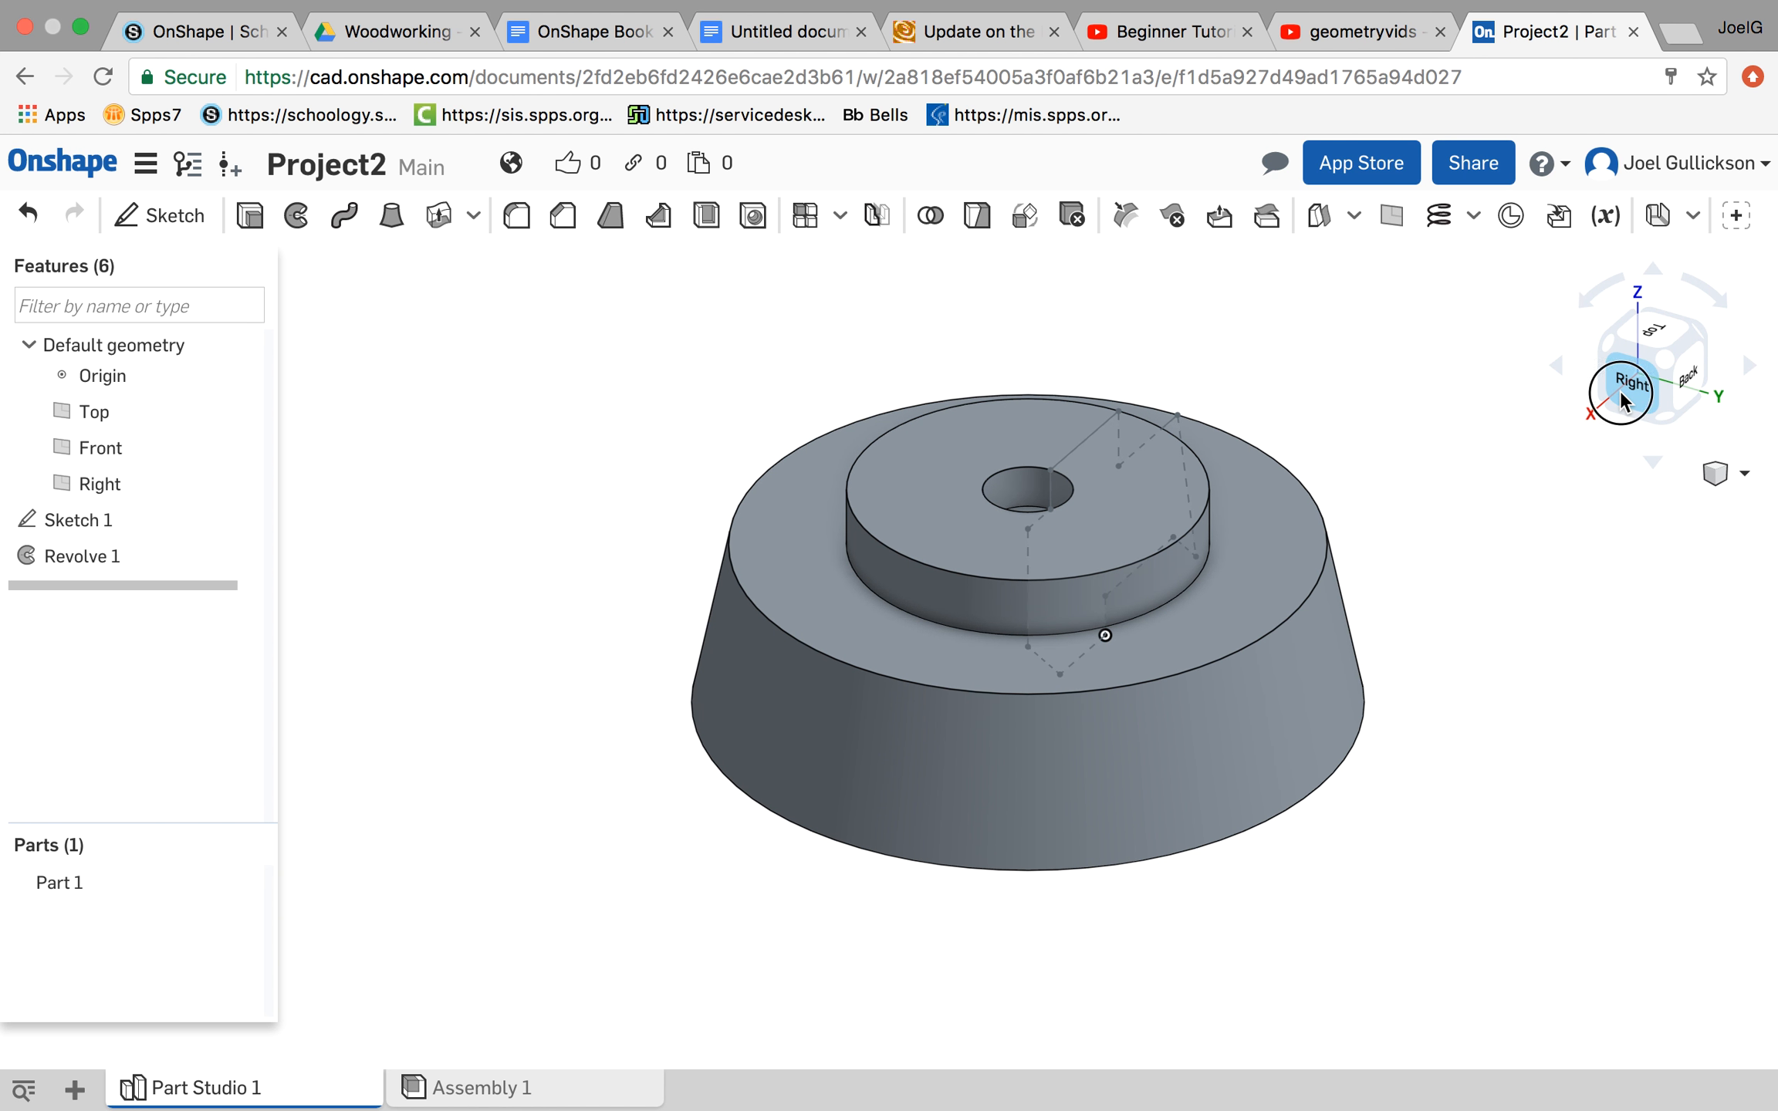
left_click(1630, 380)
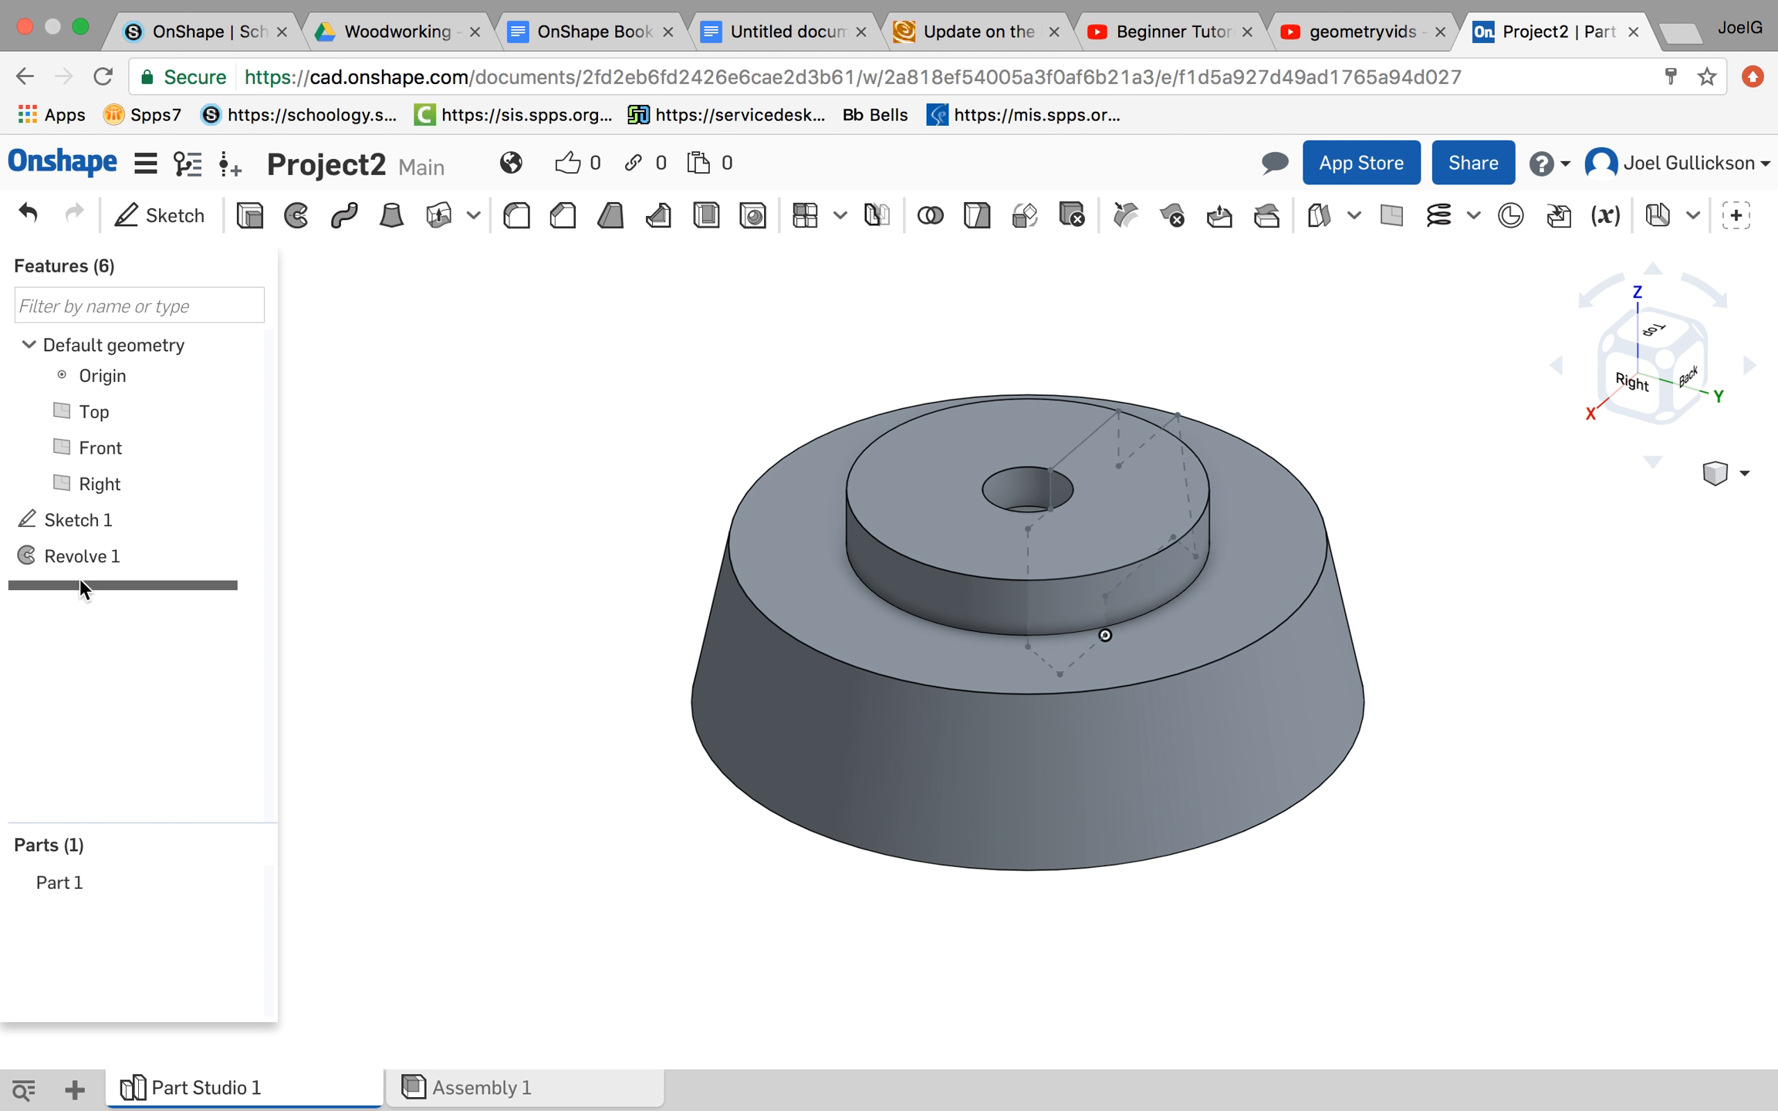
Step: Delete Revolve 1 and begin a new Revolve of the profile face
right_click(83, 556)
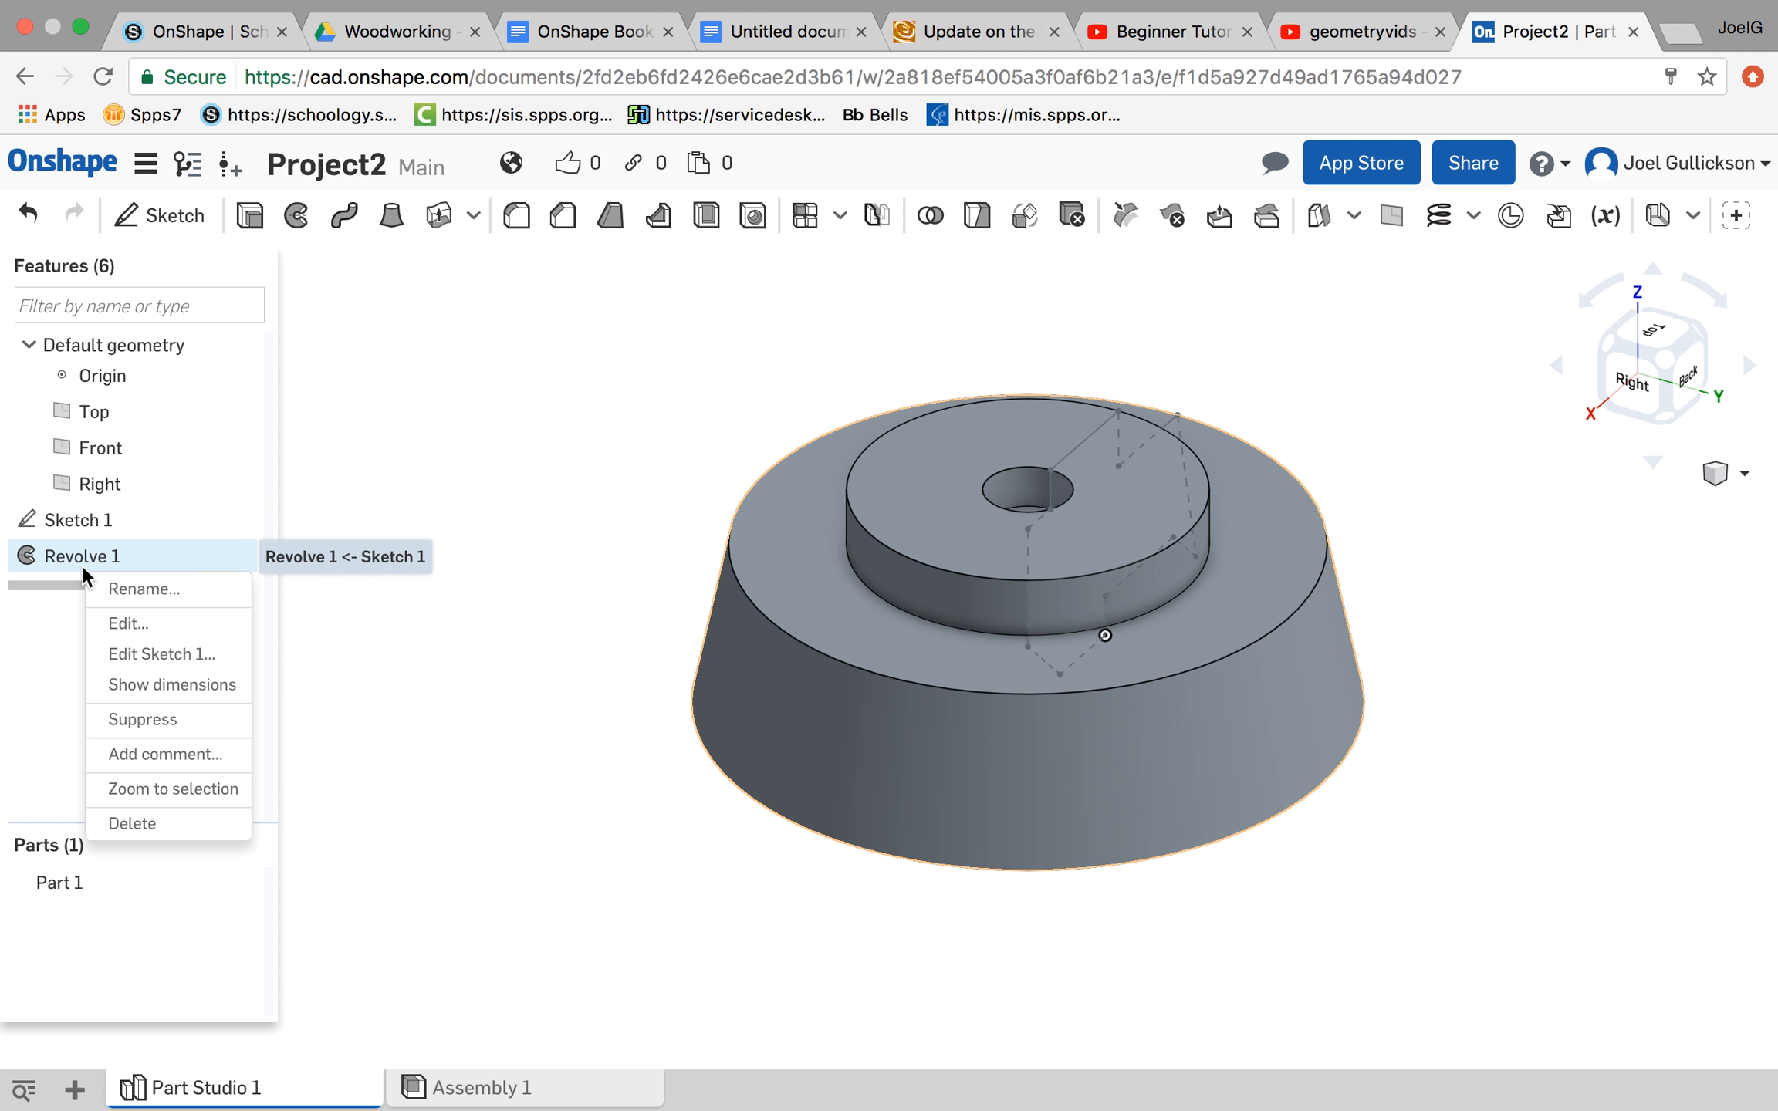
mouse_move(132, 823)
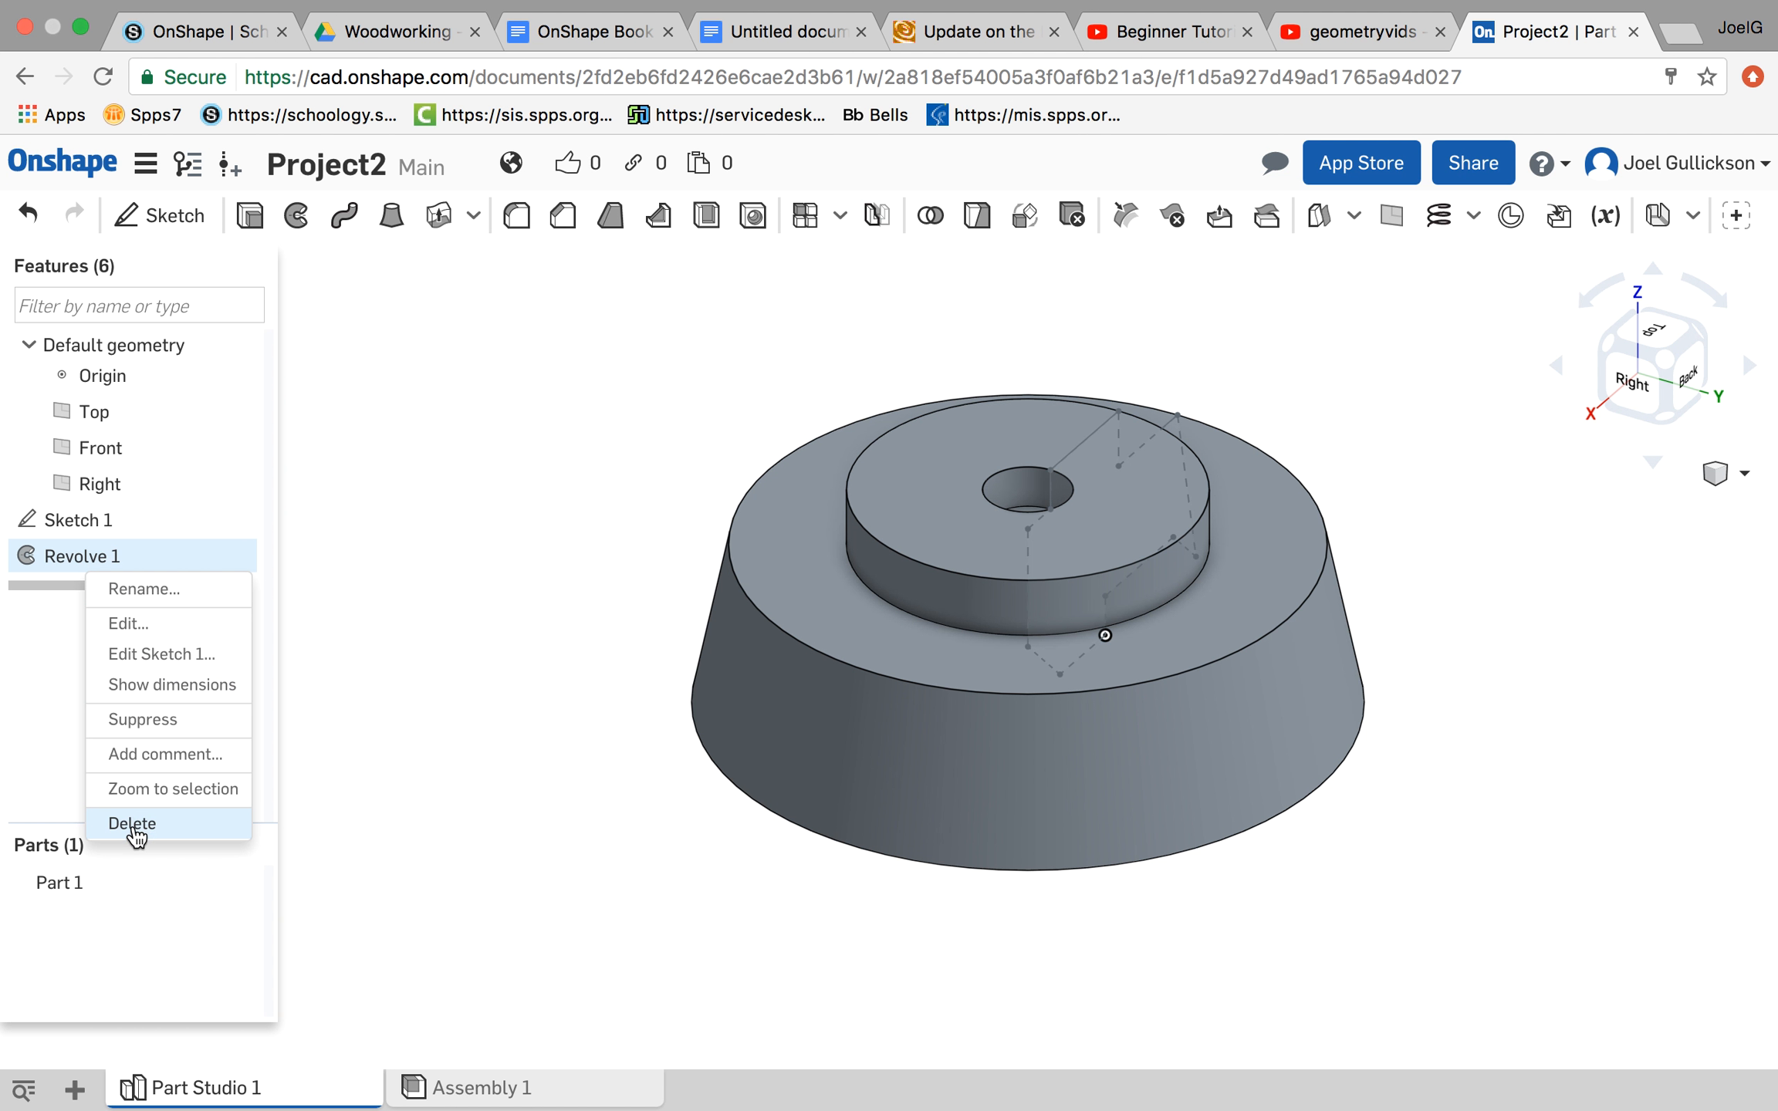
left_click(131, 823)
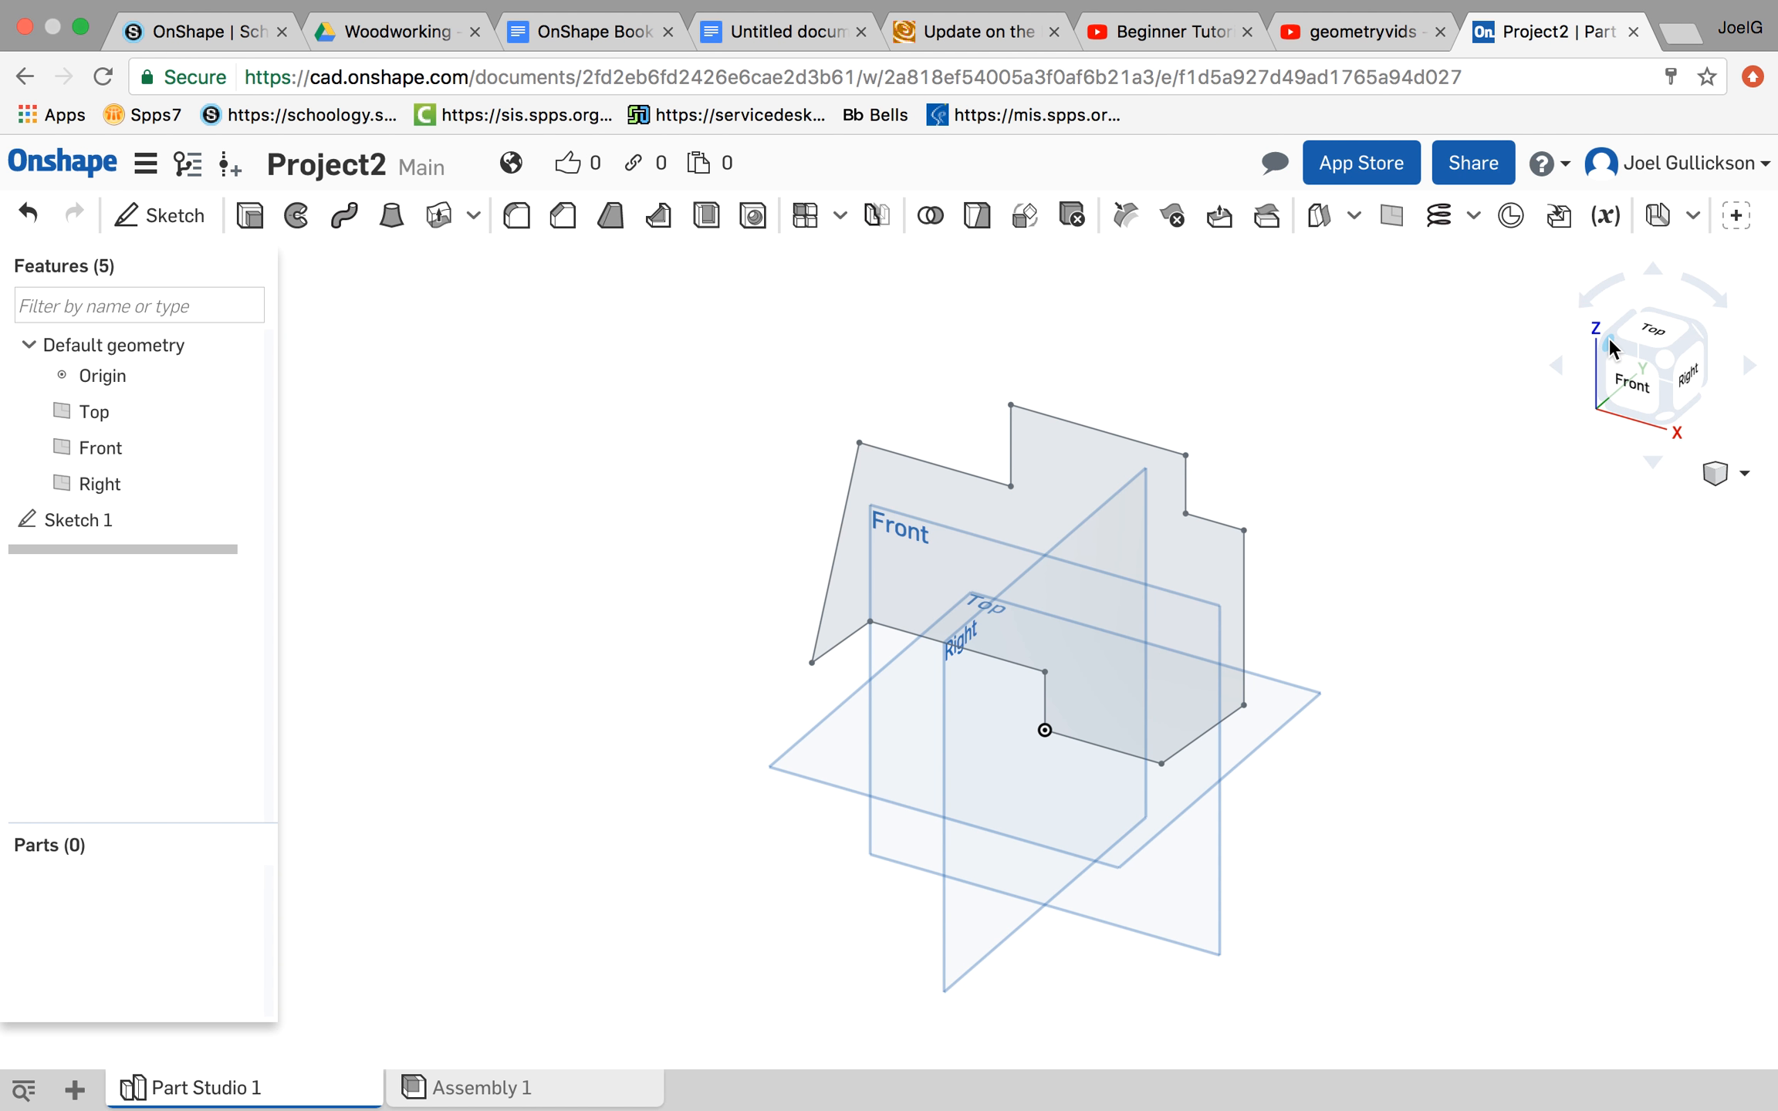
mouse_move(1118, 446)
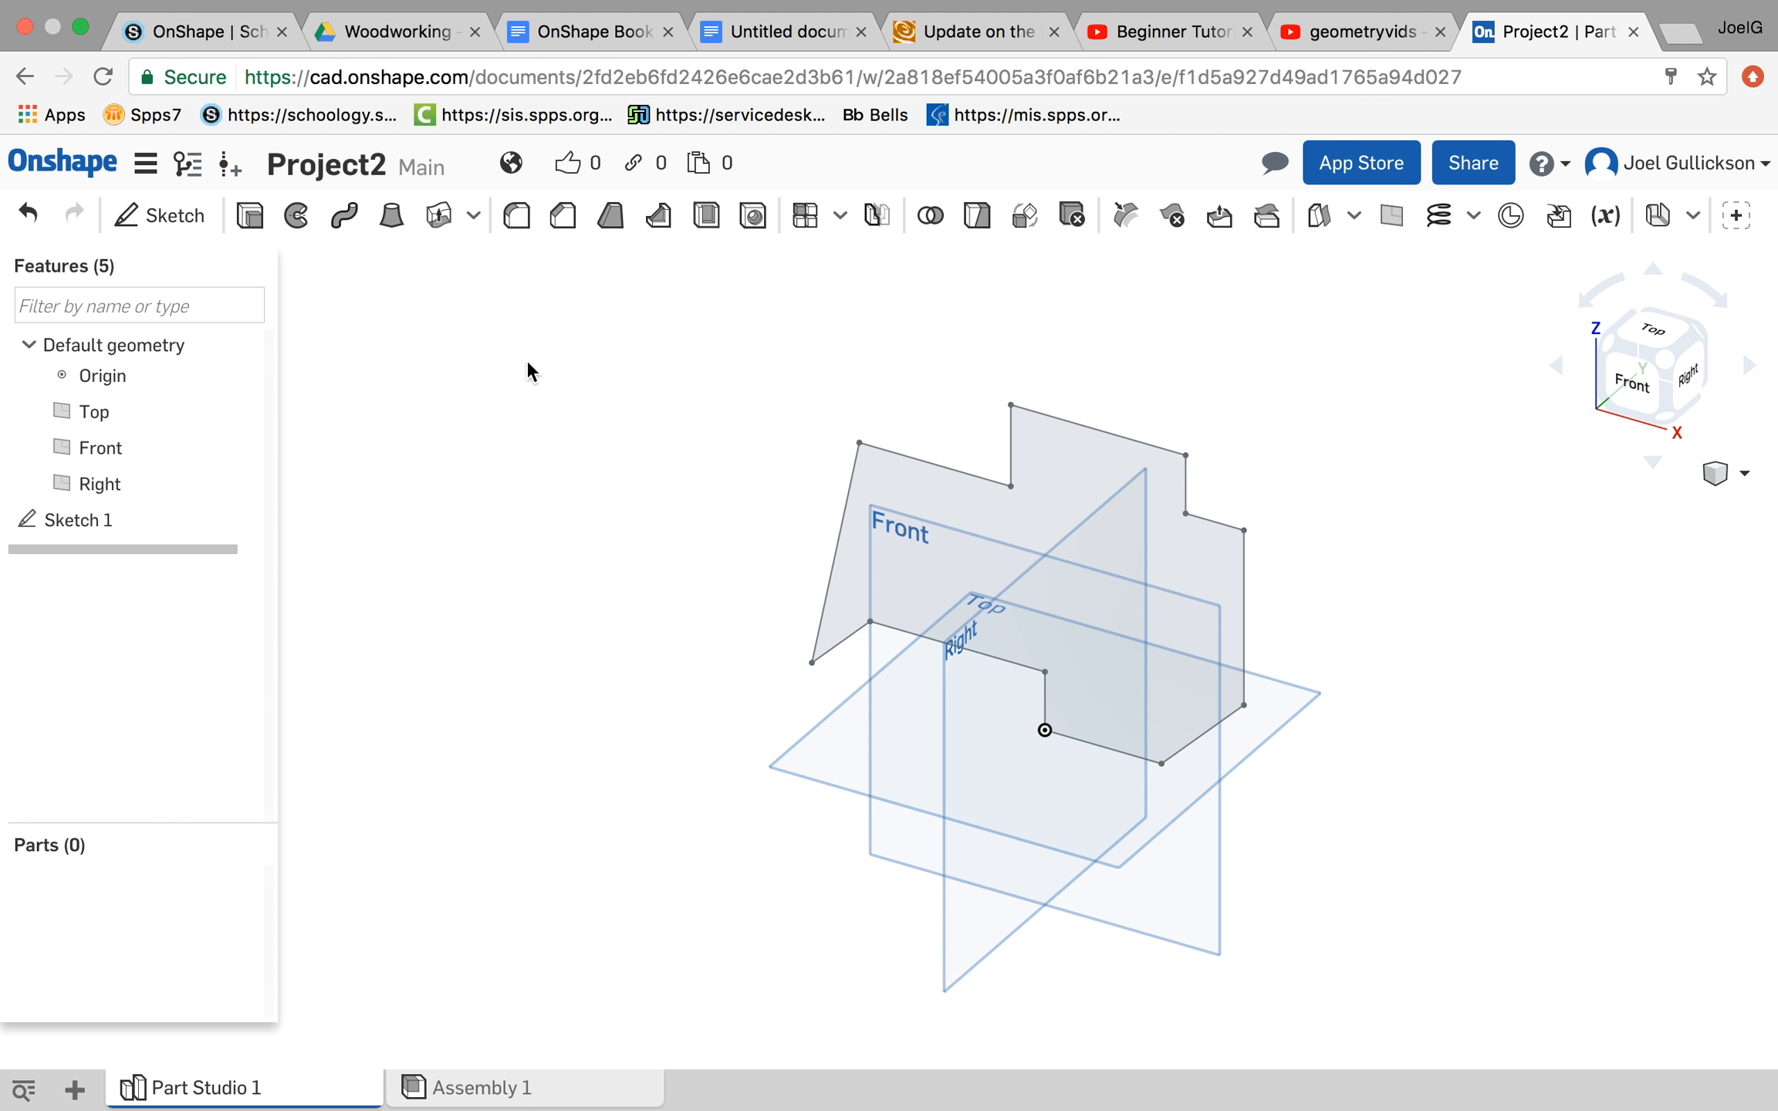
left_click(296, 216)
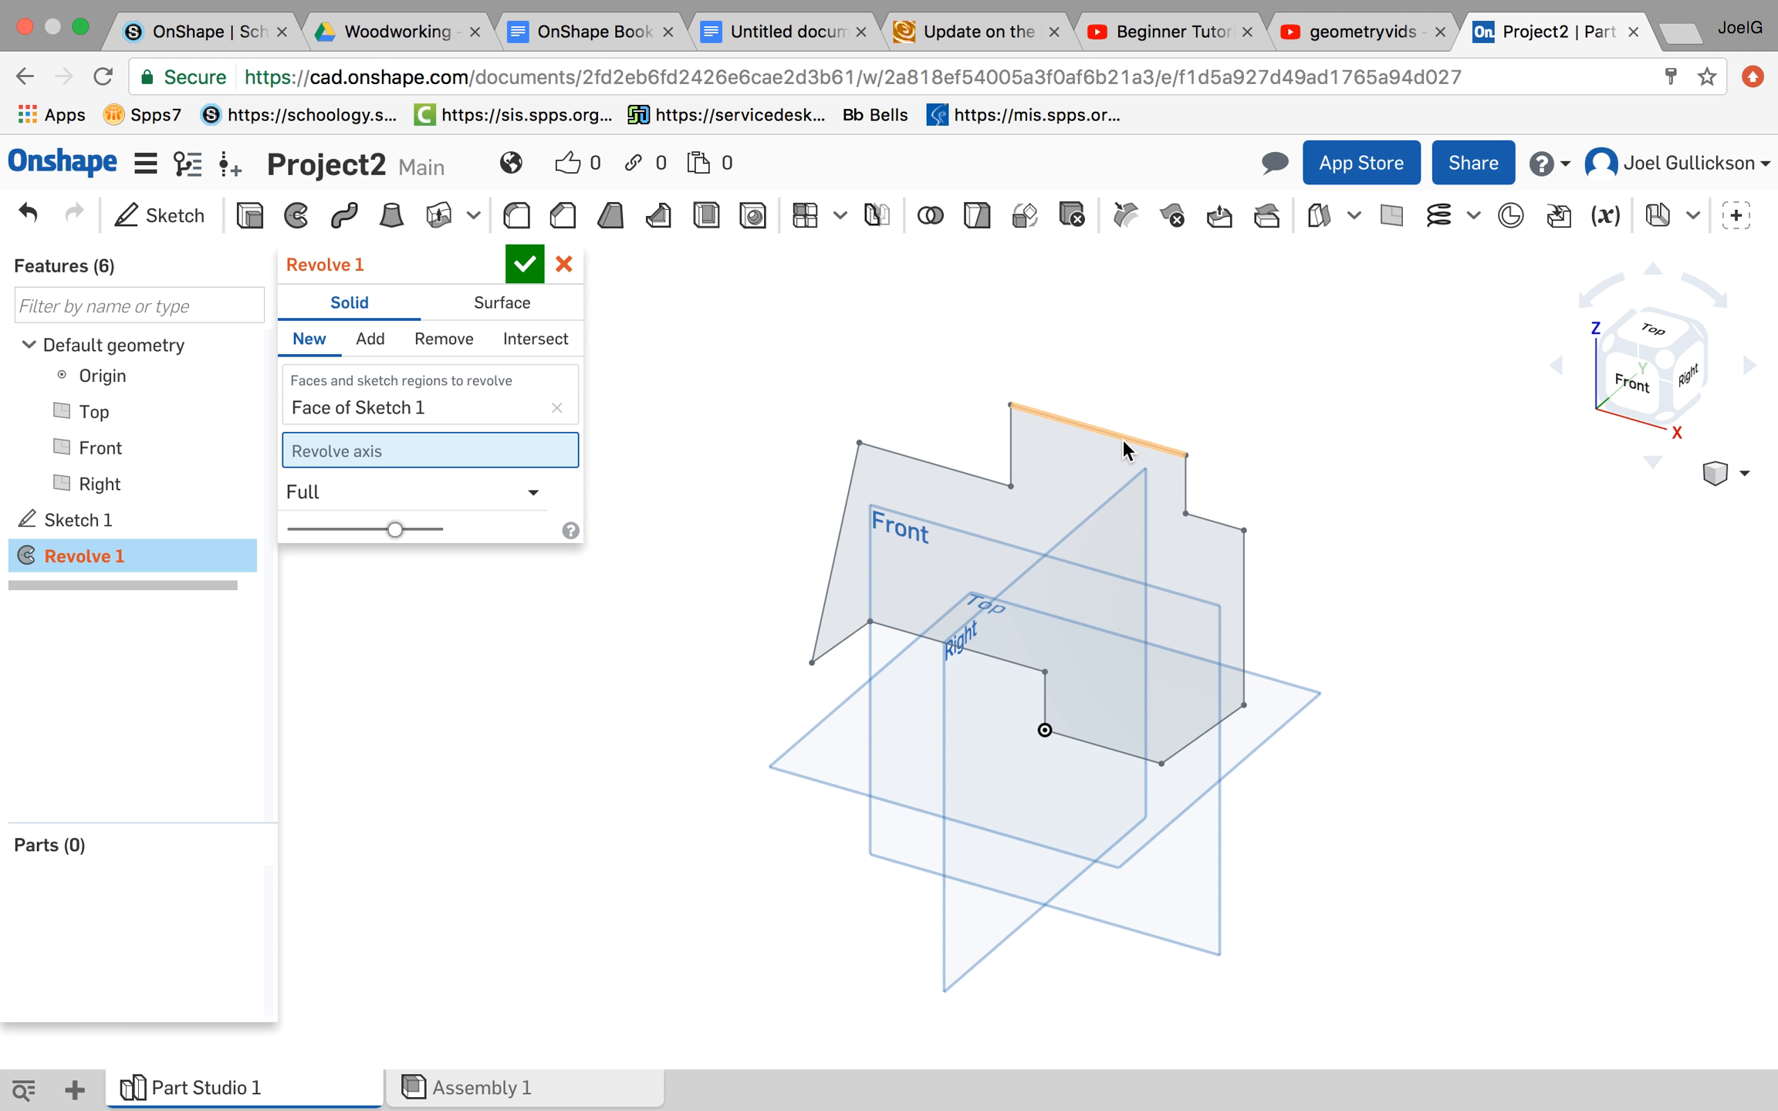
Step: Revolve the profile about its short top horizontal edge into a spool-shaped Part 1 and view it
left_click(1107, 427)
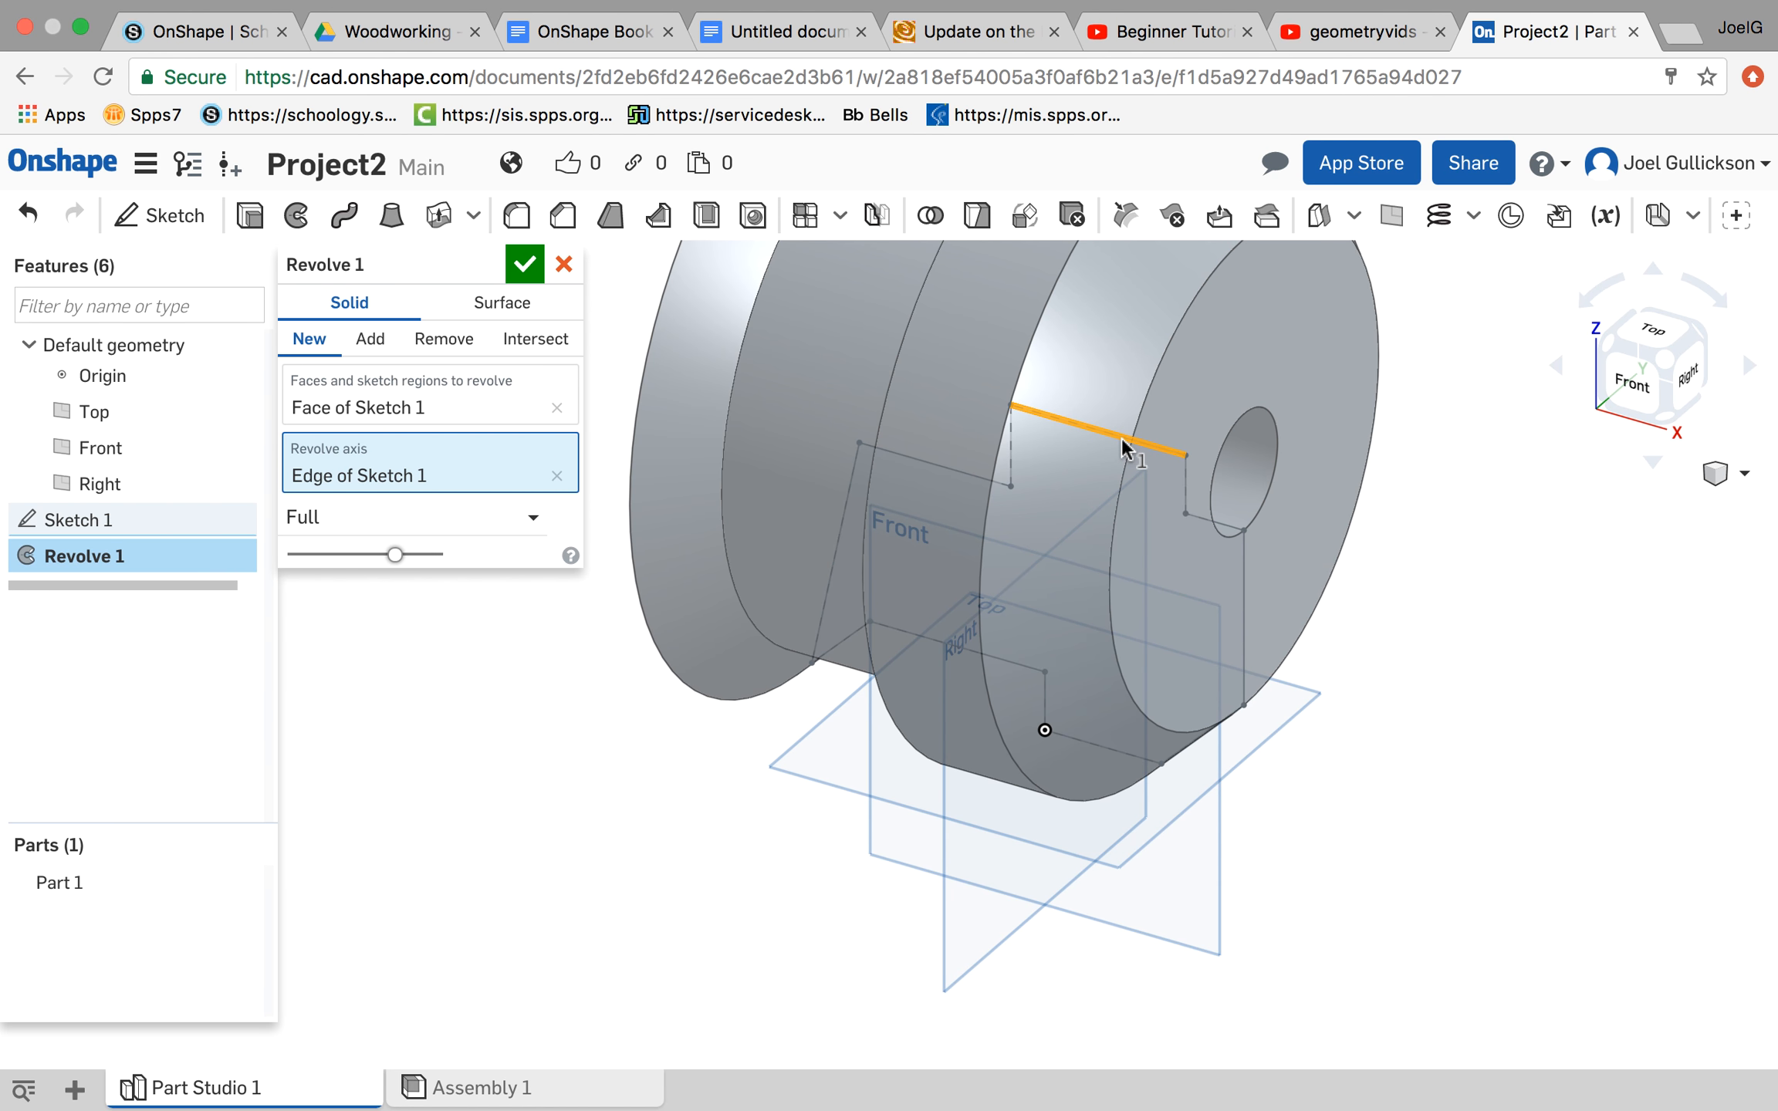
left_click(525, 264)
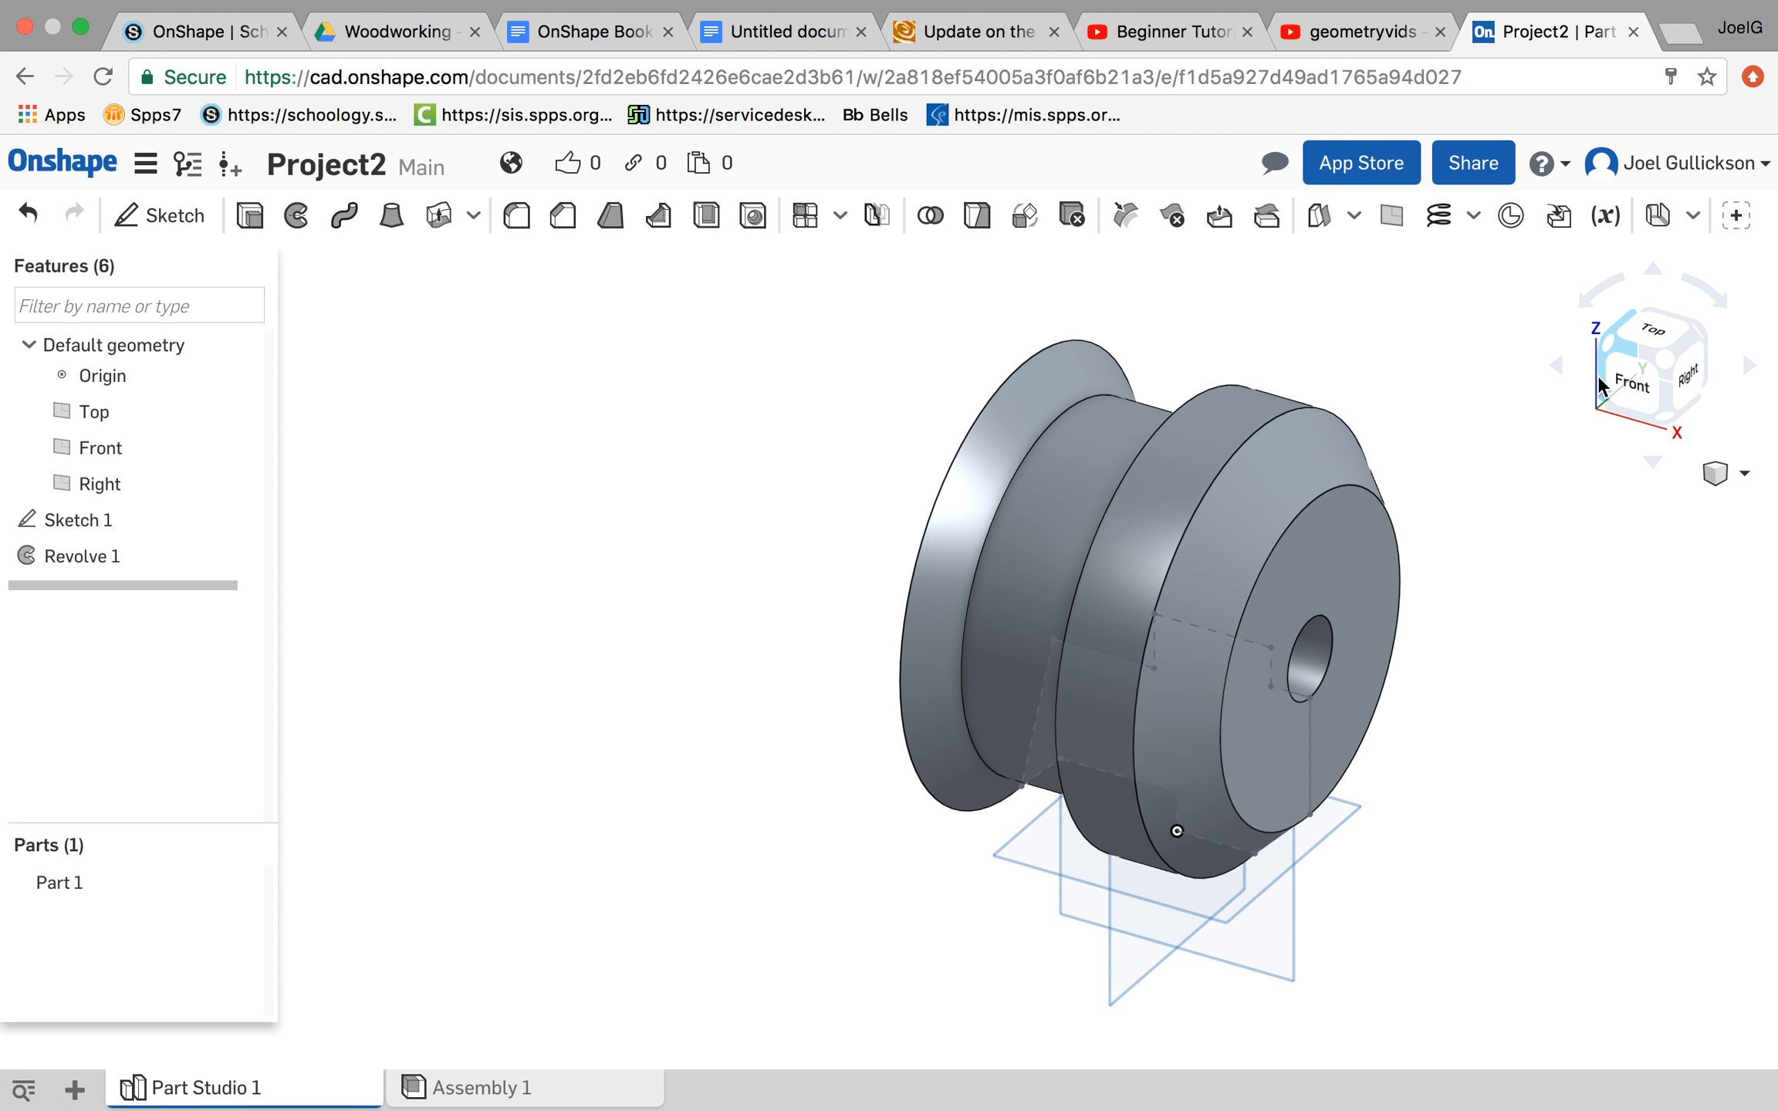
left_click(1683, 333)
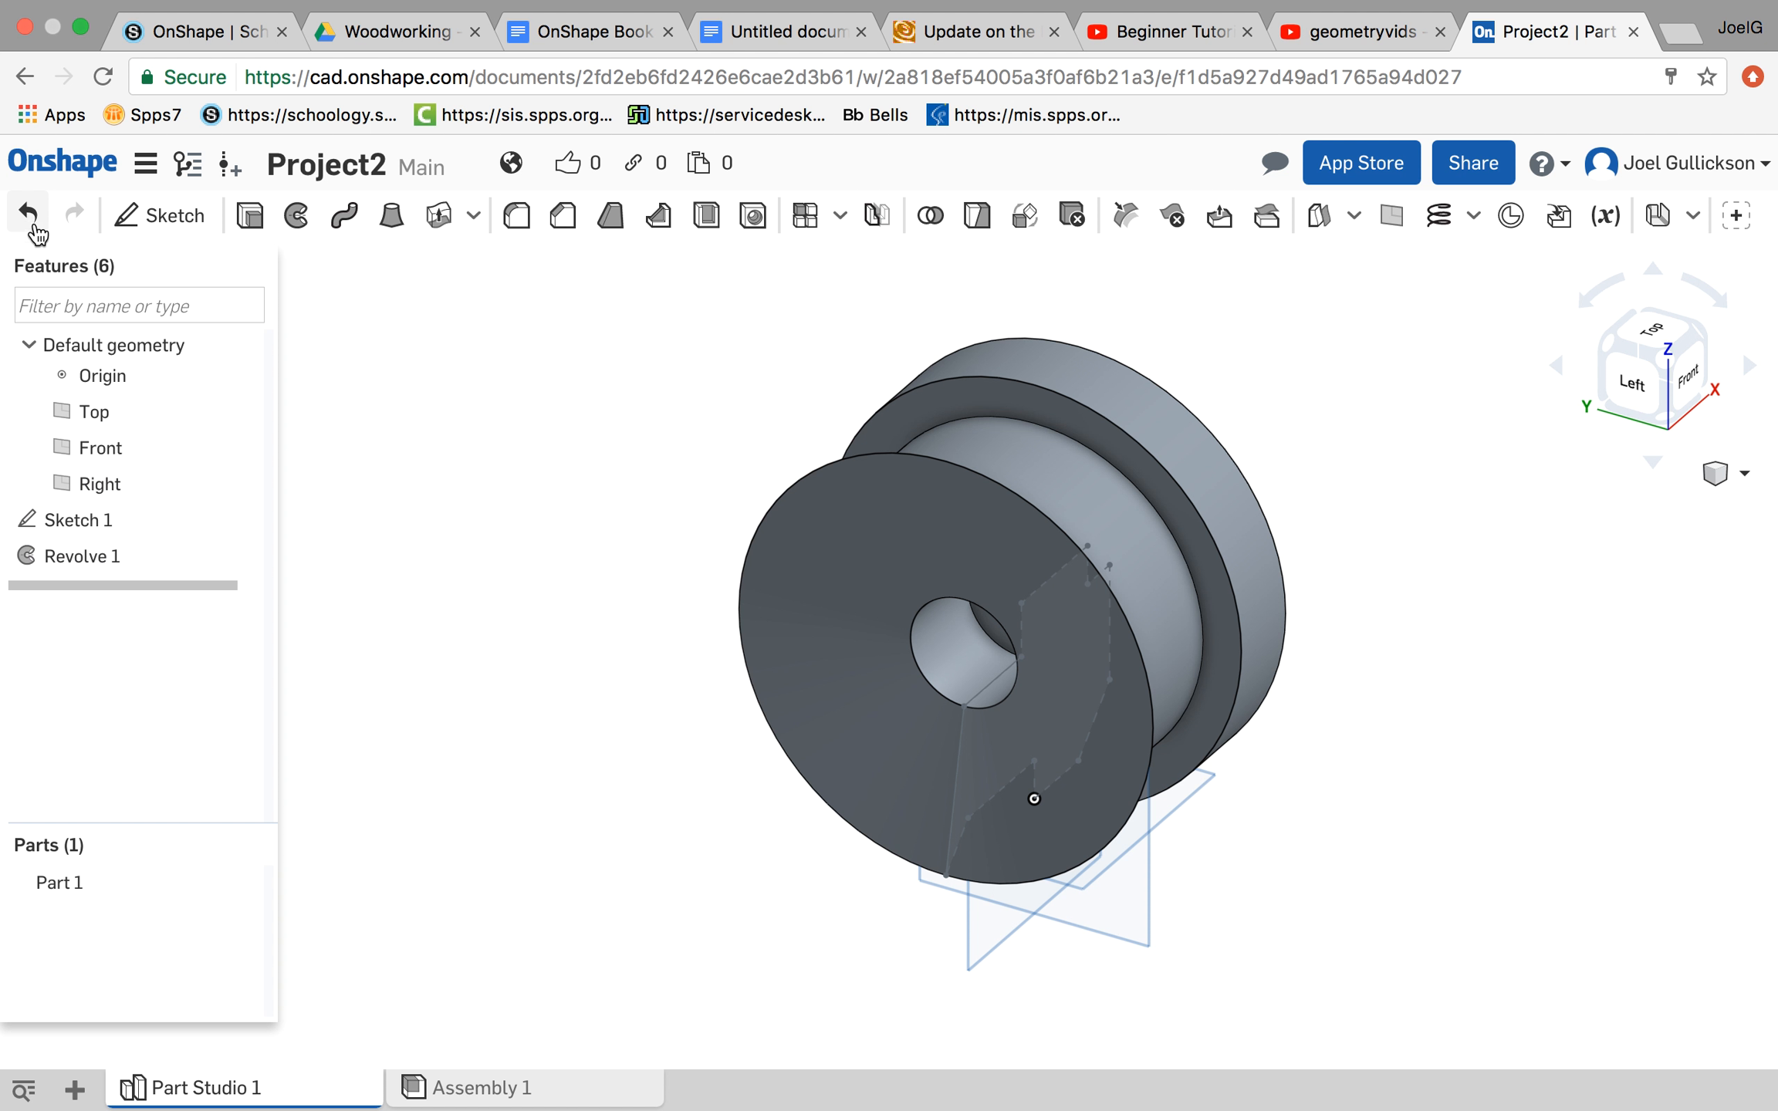
Step: Undo the horizontal-axis revolve so only the profile sketch remains
left_click(28, 216)
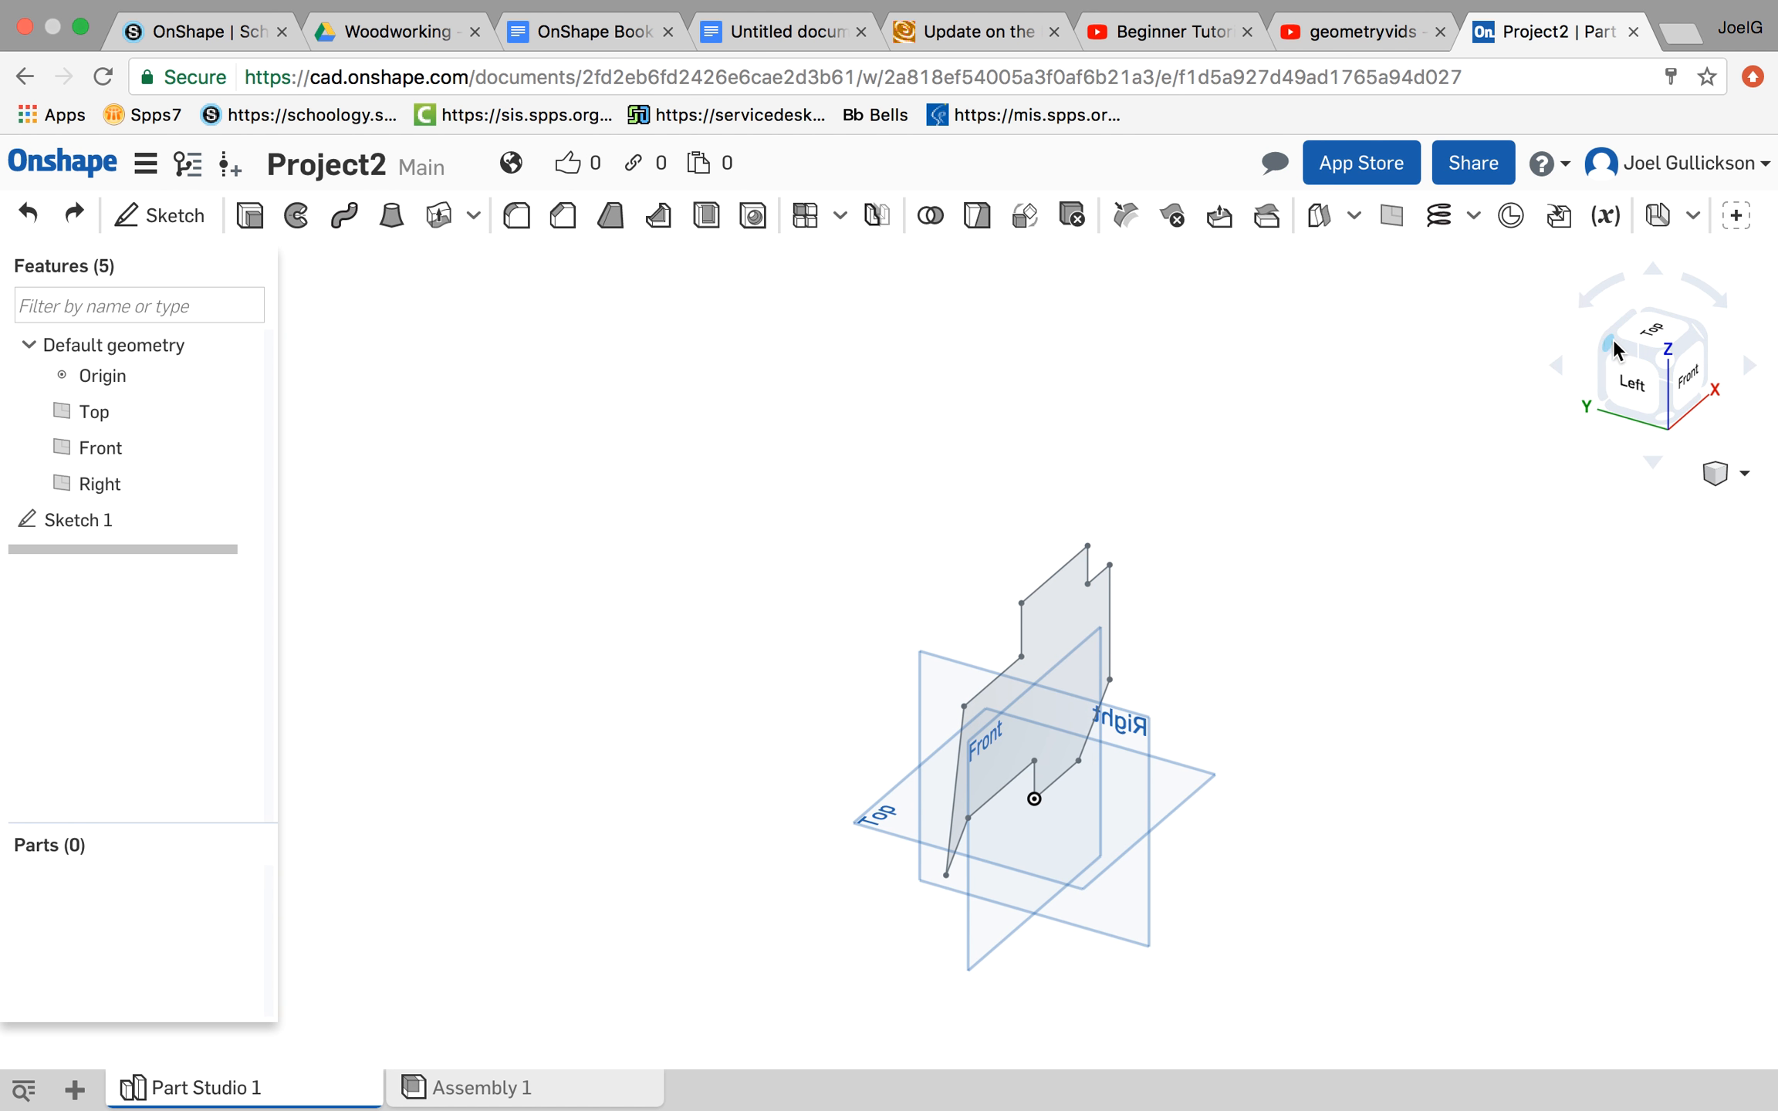